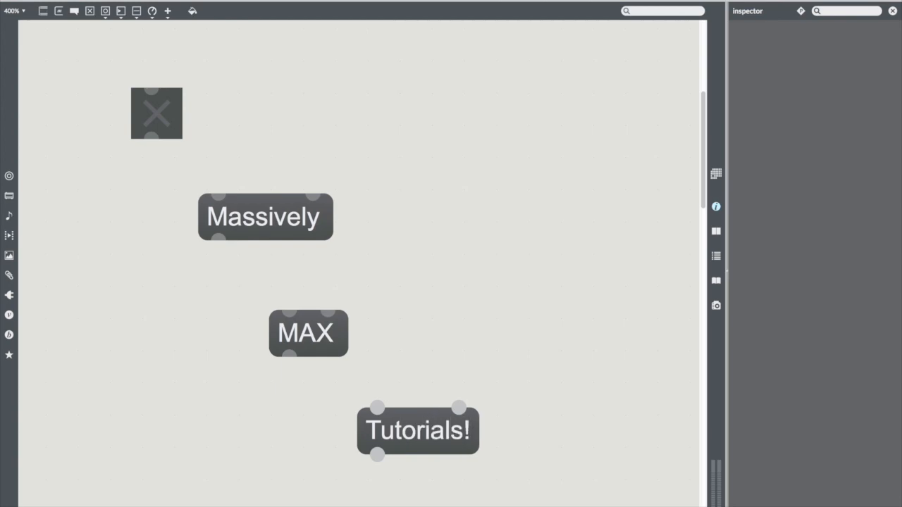
Drop bball.mov into the patch, wire it to jit.pwindow, play it, and enlarge the display.
{"action": "left_click_drag", "start_coordinate": [153, 138], "coordinate": [218, 196]}
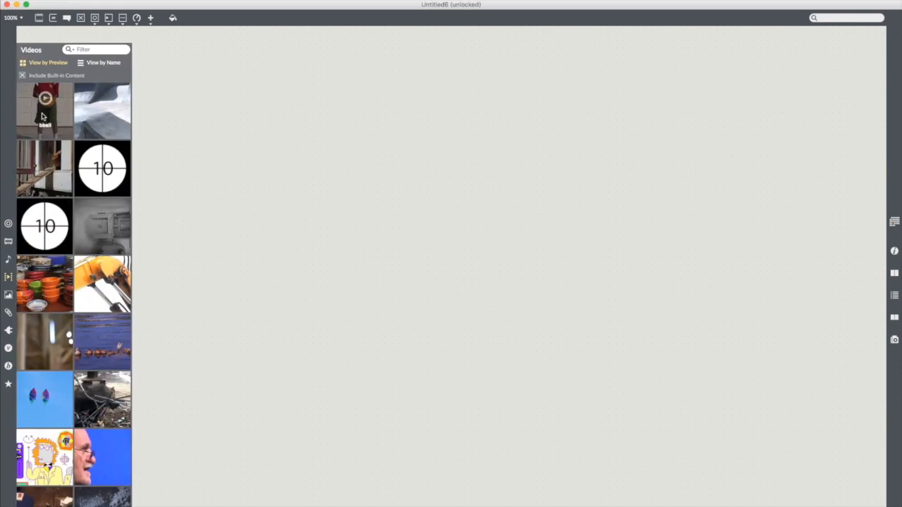
{"action": "left_click_drag", "start_coordinate": [45, 109], "coordinate": [145, 71]}
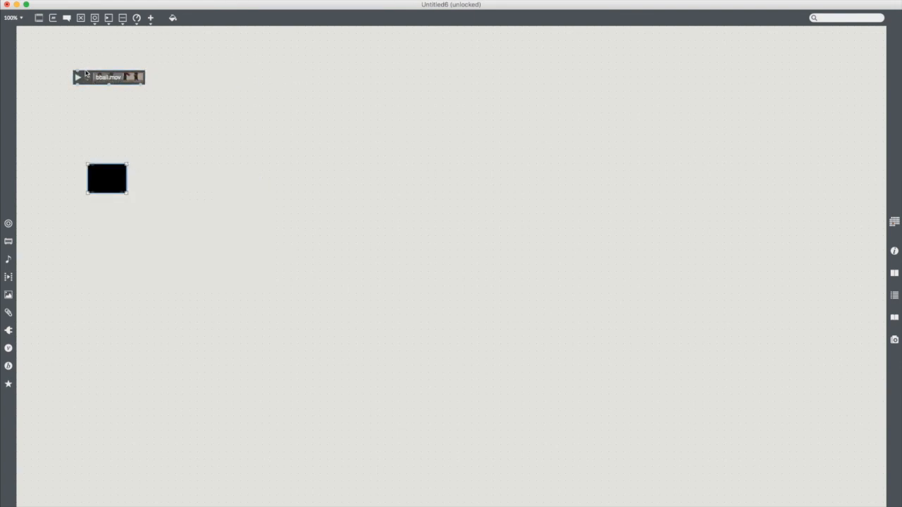
{"action": "left_click_drag", "start_coordinate": [77, 83], "coordinate": [91, 164]}
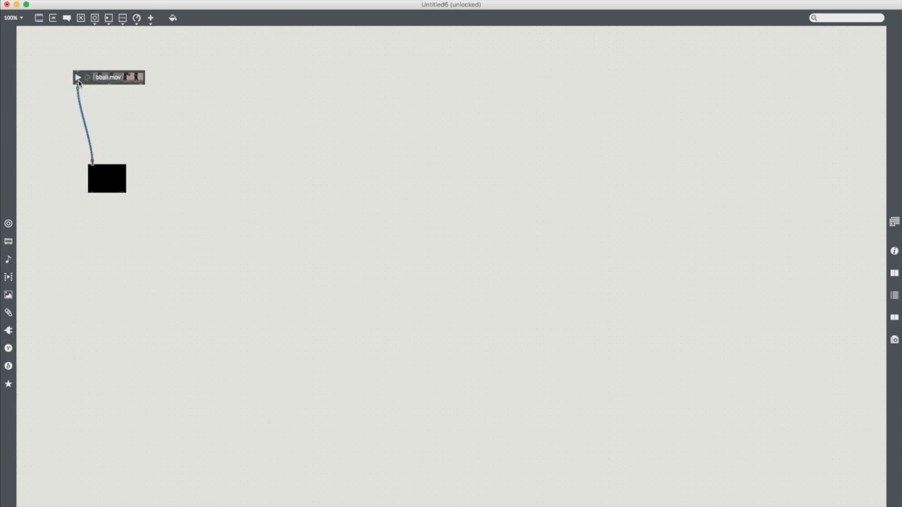
{"action": "left_click", "coordinate": [77, 76]}
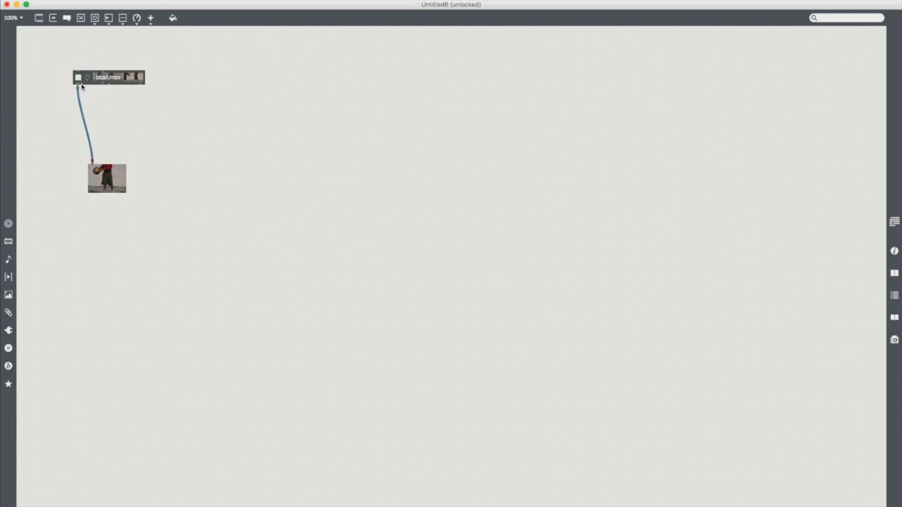
{"action": "left_click_drag", "start_coordinate": [125, 193], "coordinate": [181, 239]}
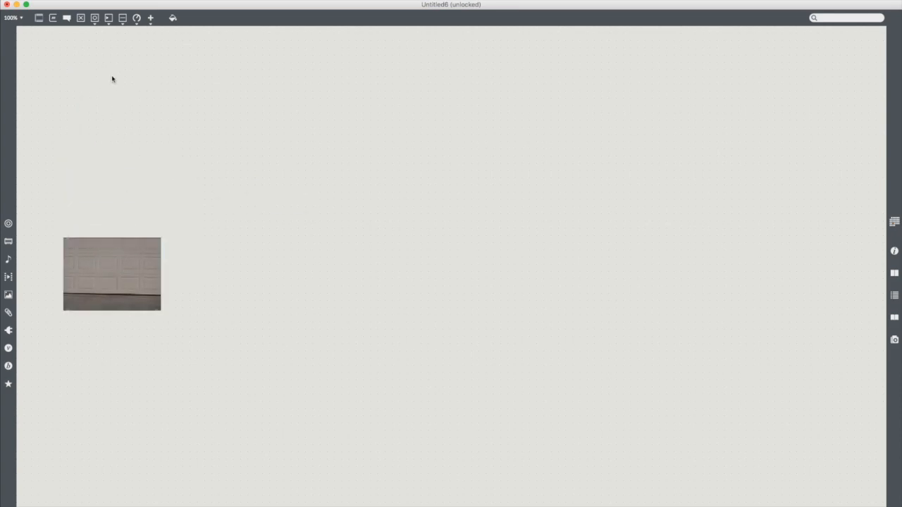
Create a jit.qt.movie object and position it above the jit.pwindow display.
{"action": "type", "text": "jit.pwindow"}
{"action": "type", "text": "jit.qt.movie"}
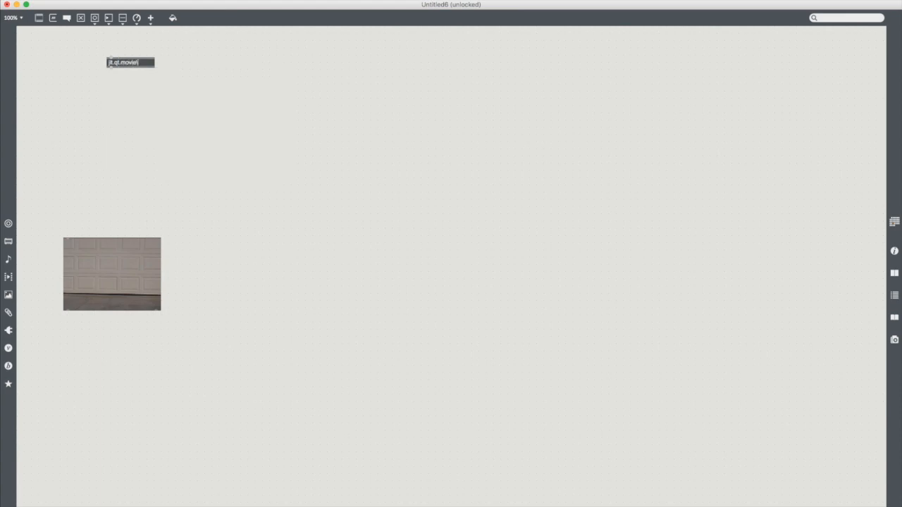
{"action": "left_click_drag", "start_coordinate": [131, 62], "coordinate": [120, 71]}
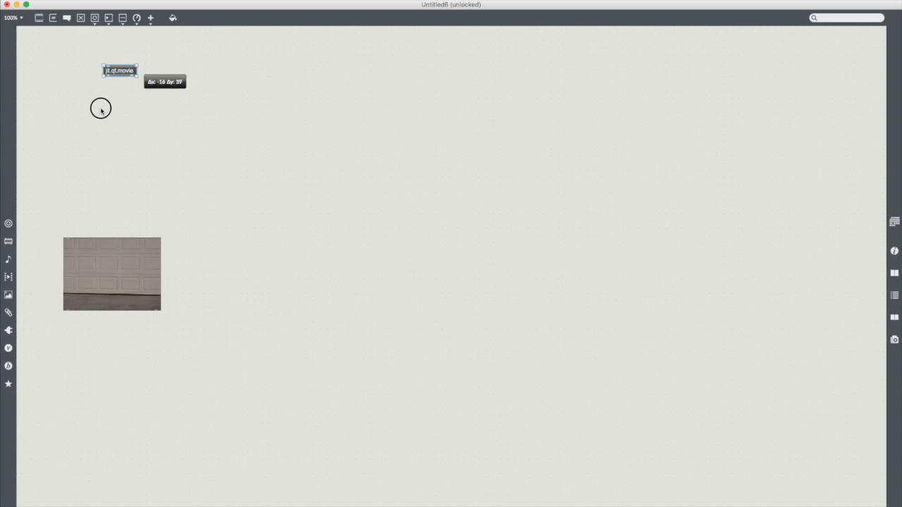
{"action": "left_click_drag", "start_coordinate": [120, 70], "coordinate": [89, 141]}
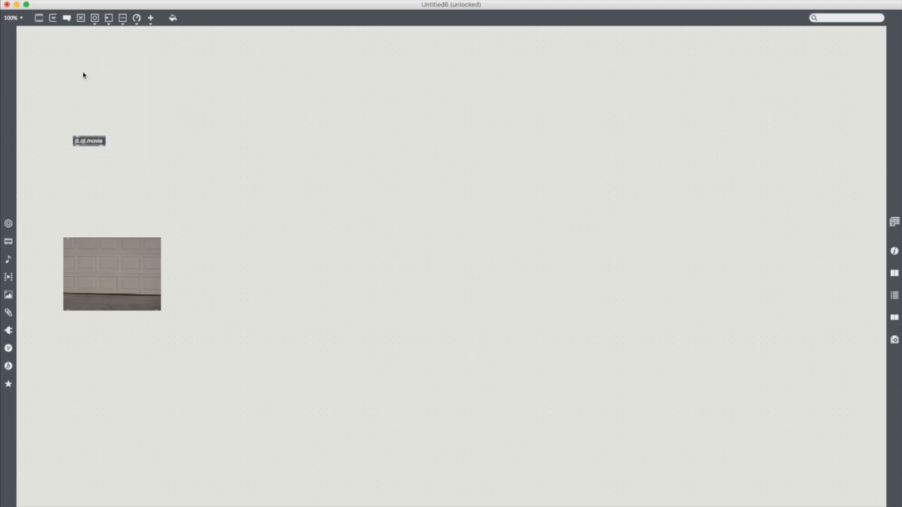
{"action": "mouse_move", "coordinate": [119, 125]}
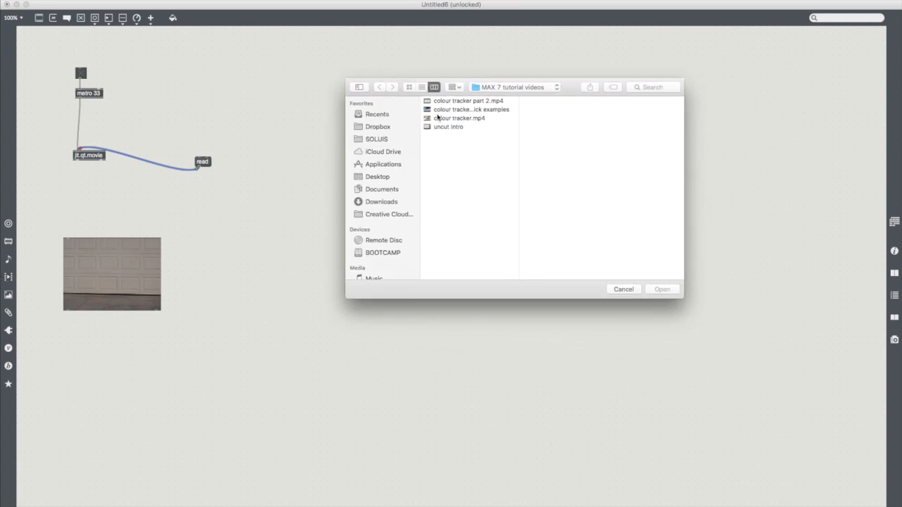
Load the 'uncut intro' movie into jit.qt.movie and patch its output to the display.
{"action": "left_click", "coordinate": [449, 127]}
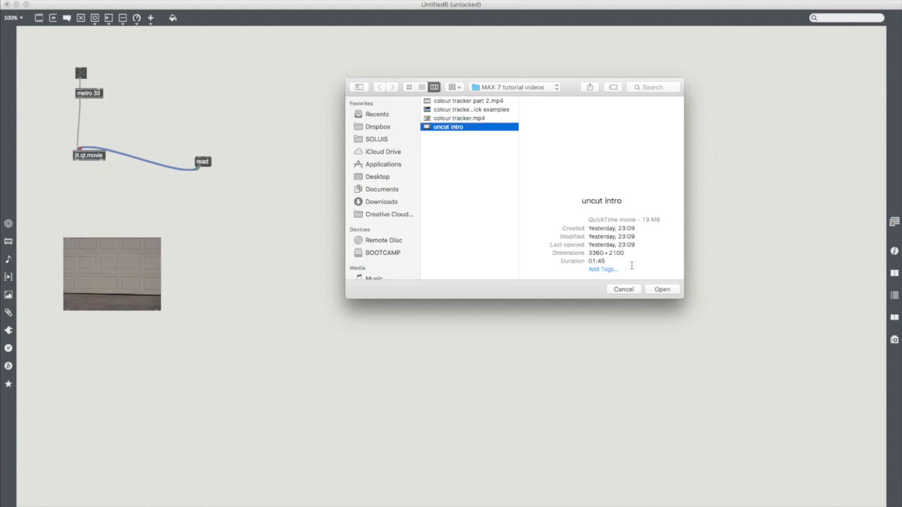
{"action": "left_click", "coordinate": [661, 289]}
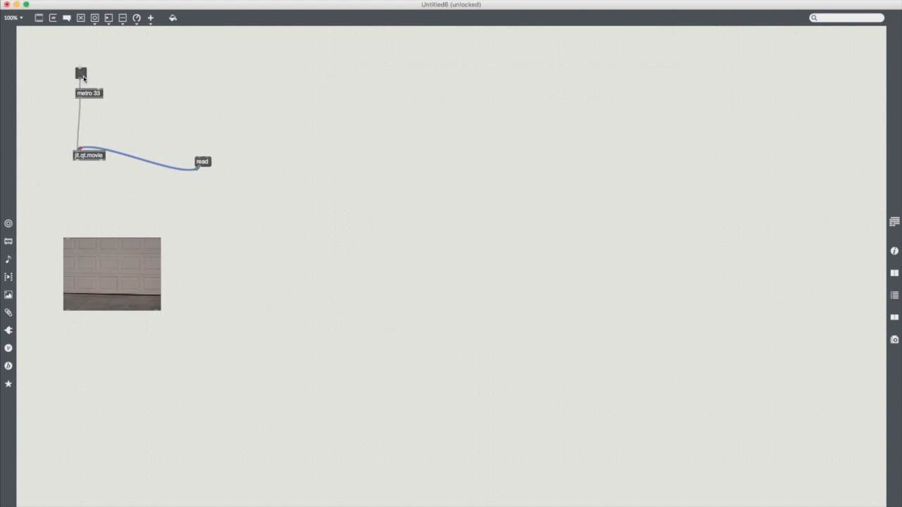
{"action": "left_click_drag", "start_coordinate": [202, 162], "coordinate": [85, 129]}
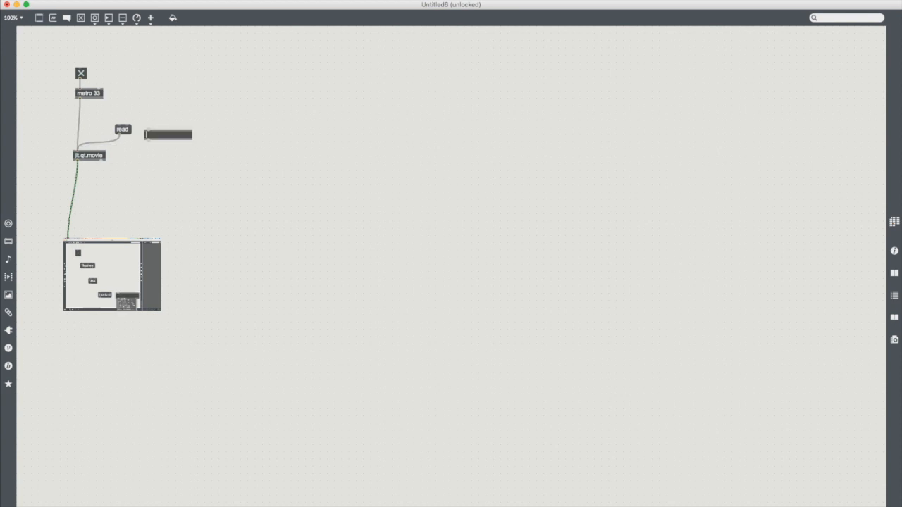
Create a playbar object and connect it into jit.qt.movie's inlet.
{"action": "type", "text": "playbar"}
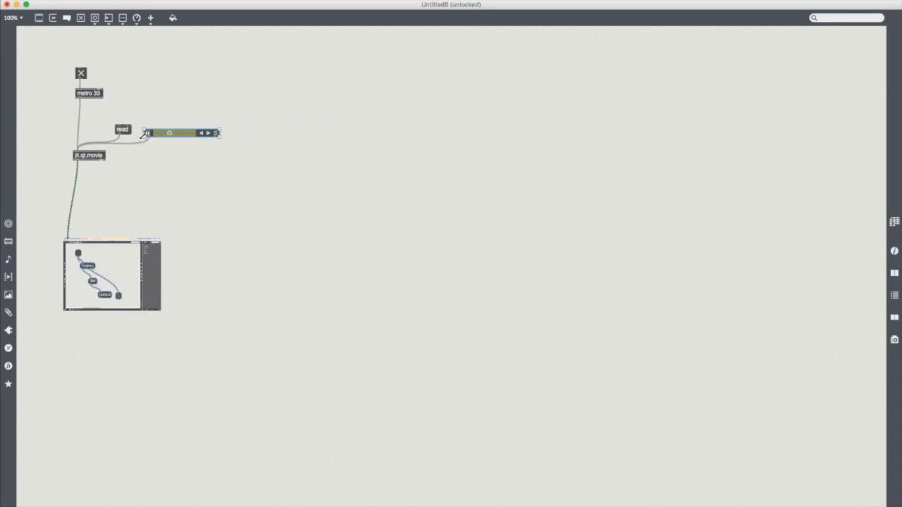
{"action": "left_click", "coordinate": [166, 133]}
{"action": "type", "text": "stop"}
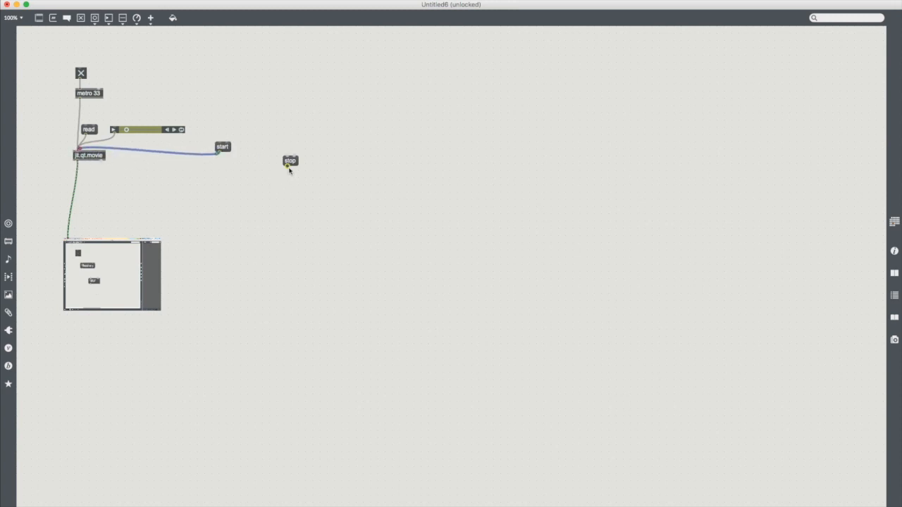
Wire the stop message to jit.qt.movie, place start beside the playbar, and lower jit.qt.movie.
{"action": "left_click_drag", "start_coordinate": [222, 146], "coordinate": [222, 145]}
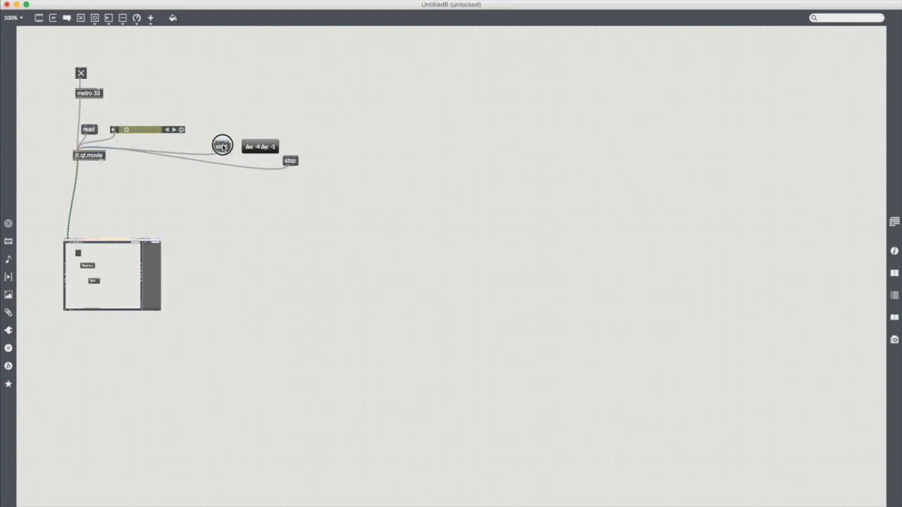
{"action": "left_click_drag", "start_coordinate": [222, 146], "coordinate": [232, 128]}
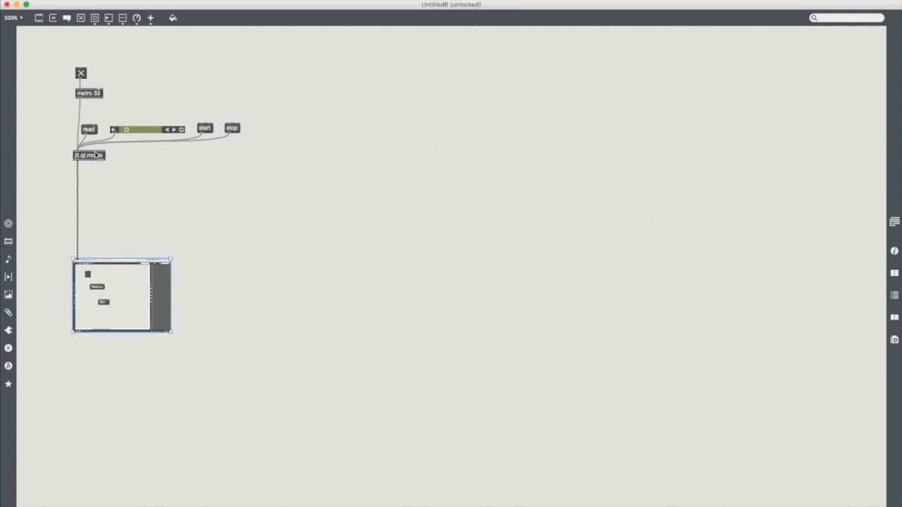
{"action": "left_click_drag", "start_coordinate": [90, 155], "coordinate": [91, 198]}
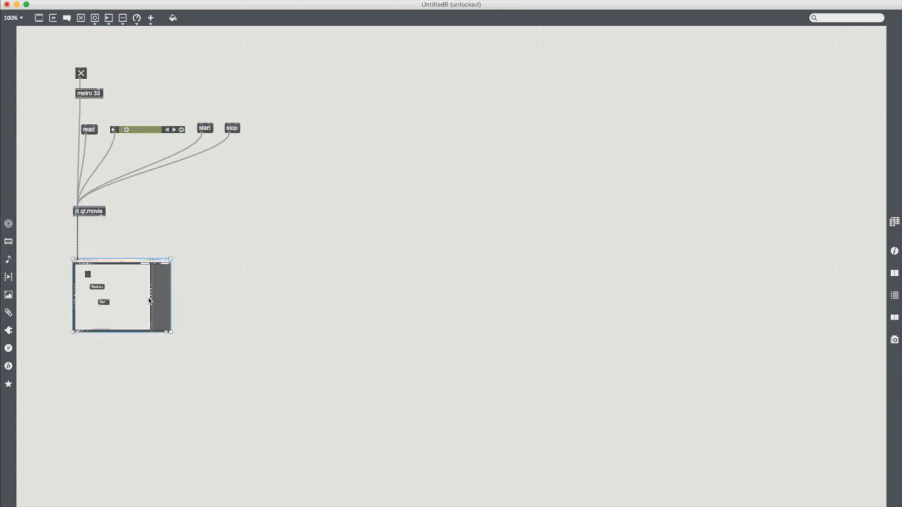
{"action": "mouse_move", "coordinate": [198, 230]}
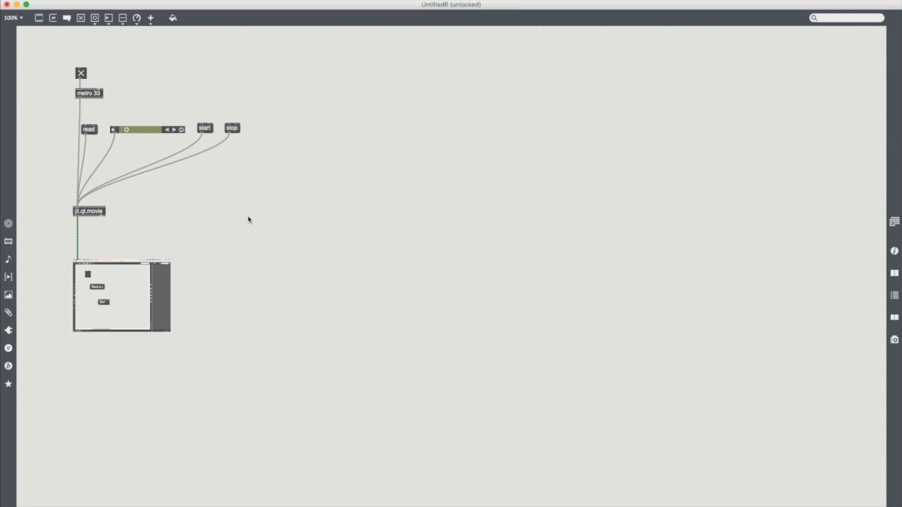
{"action": "mouse_move", "coordinate": [209, 220]}
{"action": "type", "text": "dim"}
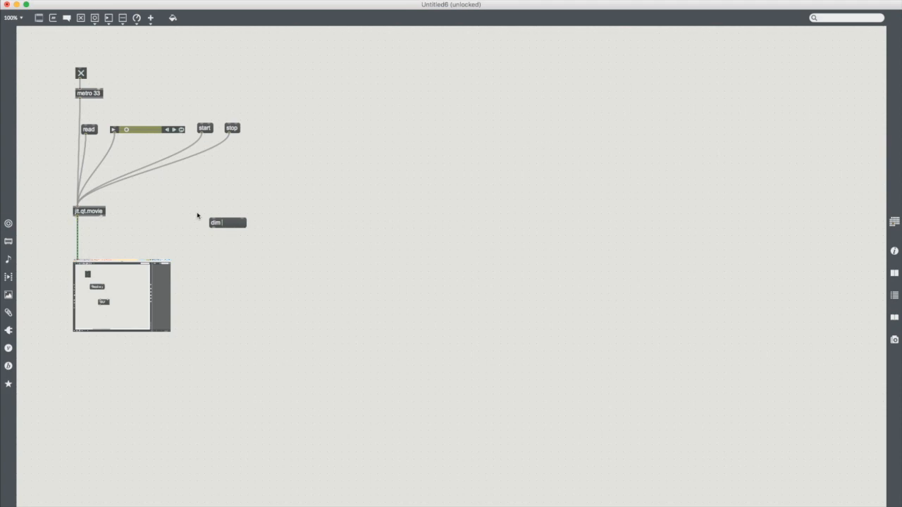
{"action": "mouse_move", "coordinate": [308, 253]}
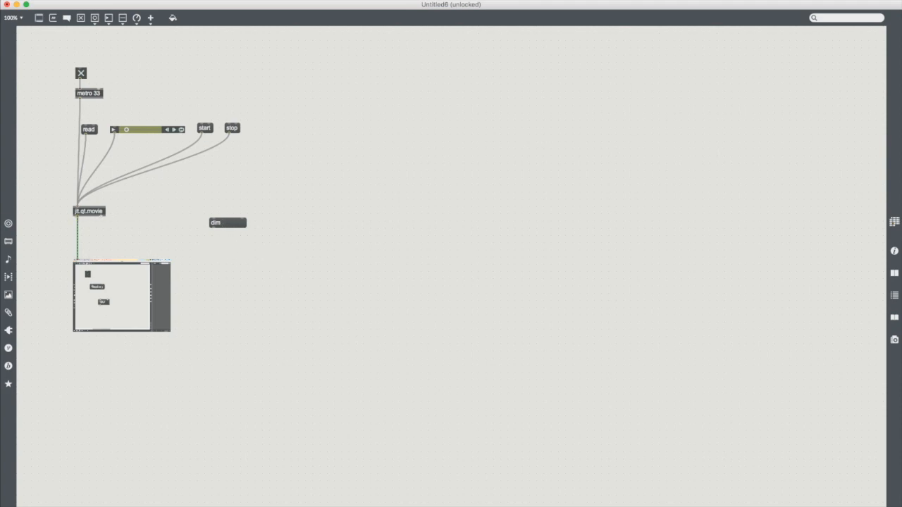
Send 'dim 10 16' to jit.qt.movie to pixelate the video, placing the message above the player.
{"action": "type", "text": "240 160"}
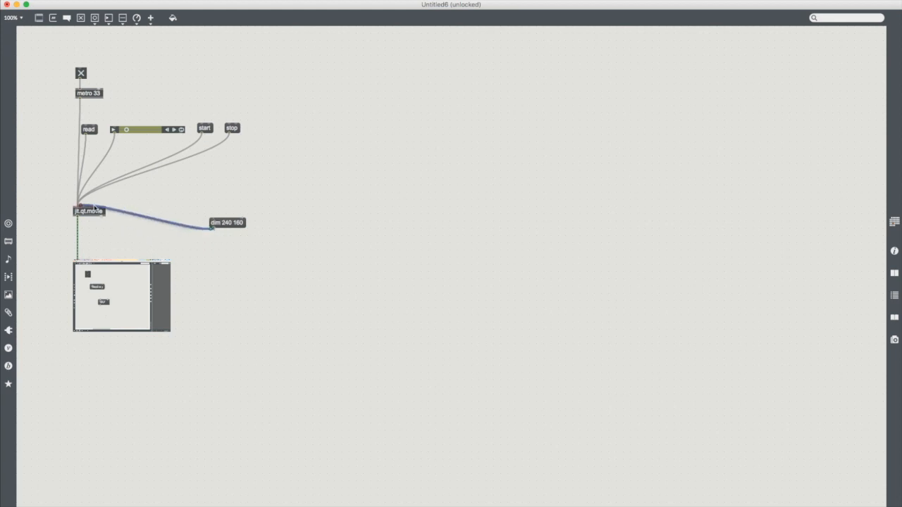
{"action": "left_click", "coordinate": [227, 223]}
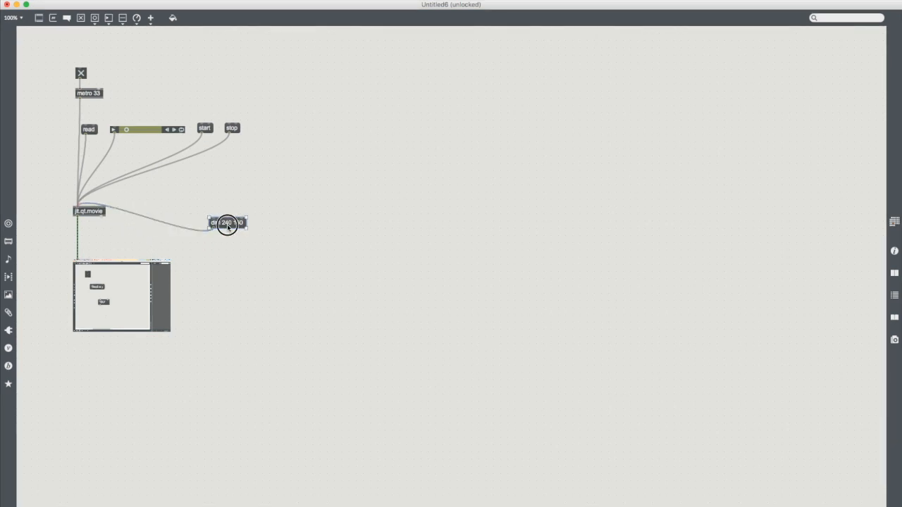
{"action": "left_click_drag", "start_coordinate": [225, 223], "coordinate": [179, 184]}
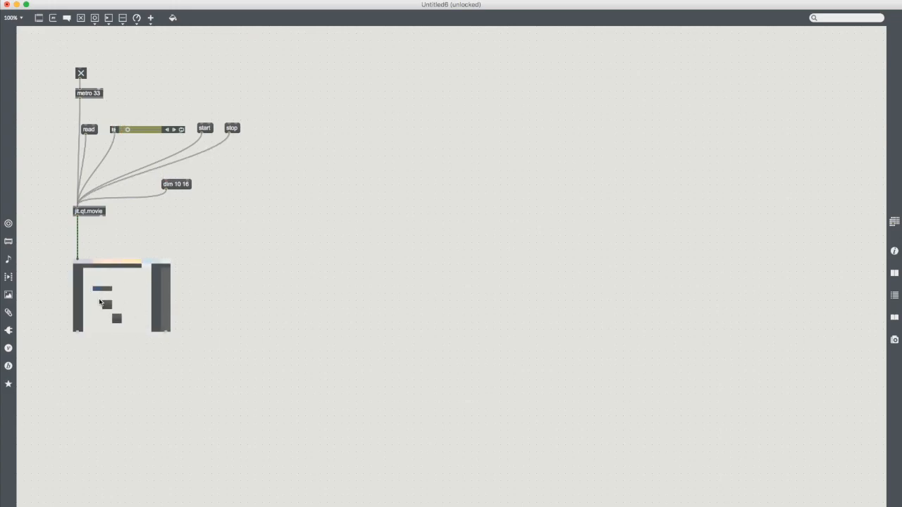
{"action": "left_click", "coordinate": [176, 184]}
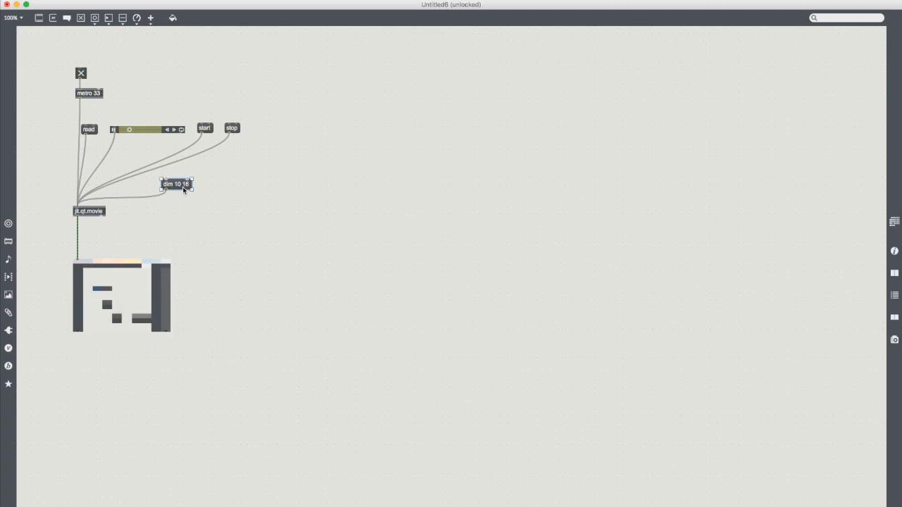
{"action": "left_click_drag", "start_coordinate": [176, 184], "coordinate": [176, 209]}
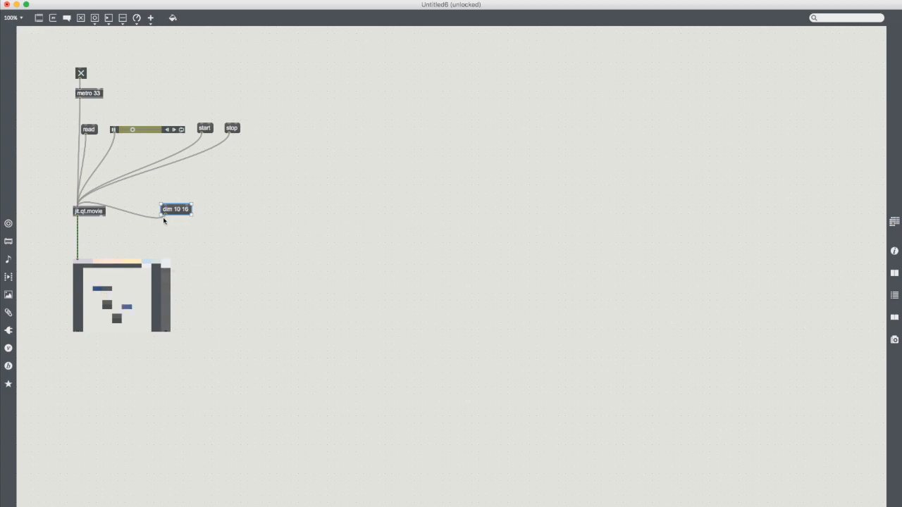
{"action": "left_click_drag", "start_coordinate": [176, 209], "coordinate": [138, 176]}
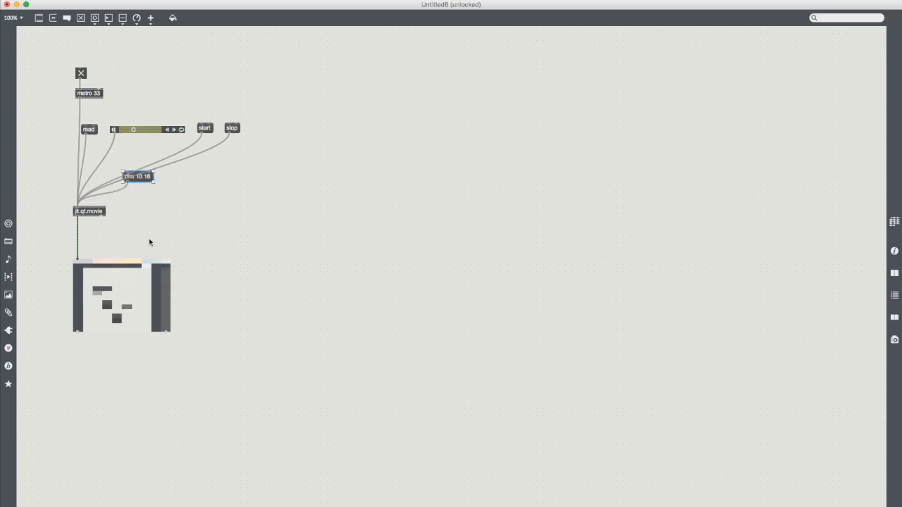
{"action": "left_click_drag", "start_coordinate": [138, 176], "coordinate": [143, 195]}
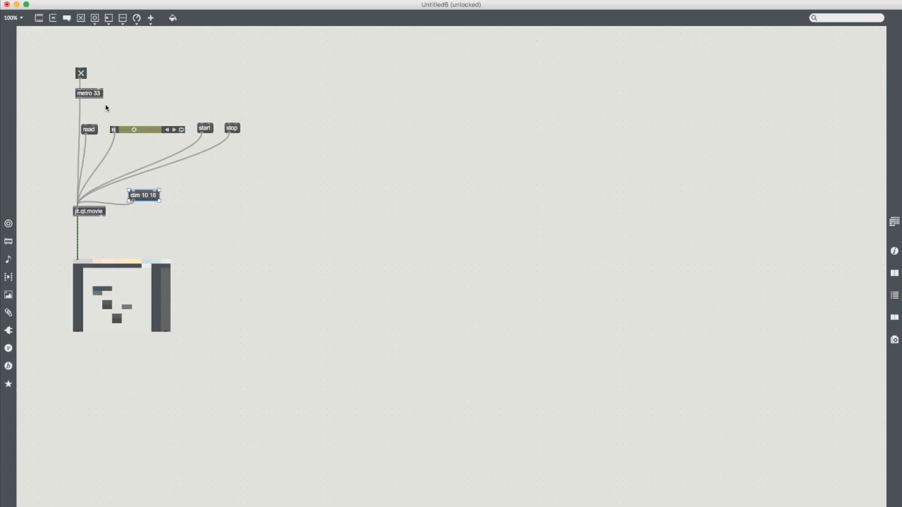
{"action": "left_click", "coordinate": [81, 73]}
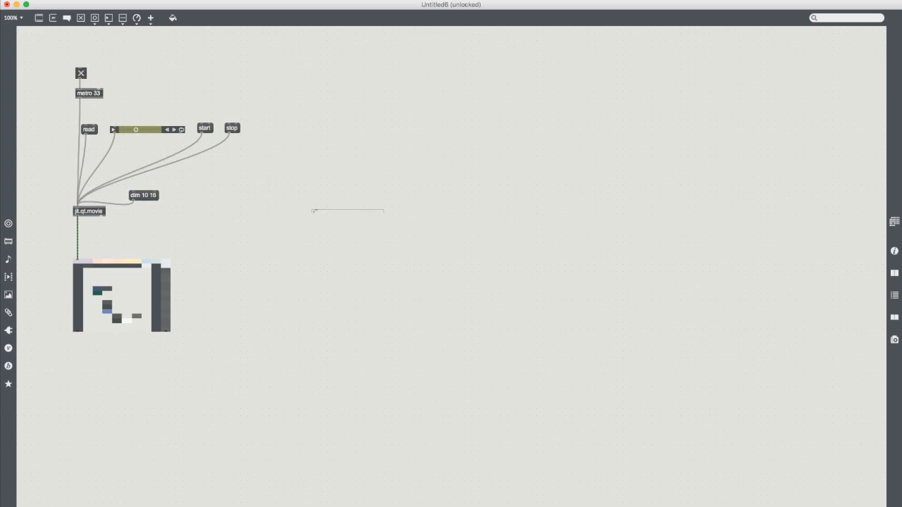
Add a 'jit.dx.movie windows' comment beside jit.qt.movie, compact the player objects, and centre the display.
{"action": "left_click", "coordinate": [348, 213]}
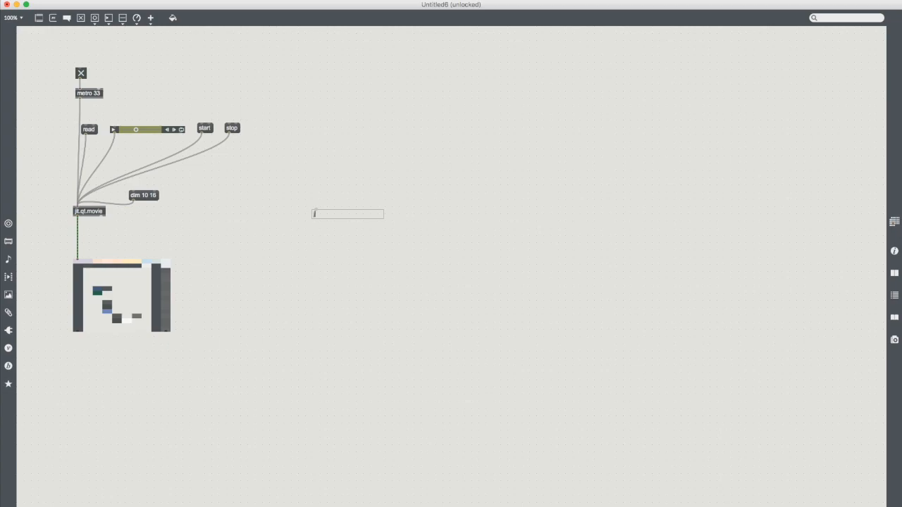
{"action": "type", "text": "jit.dx"}
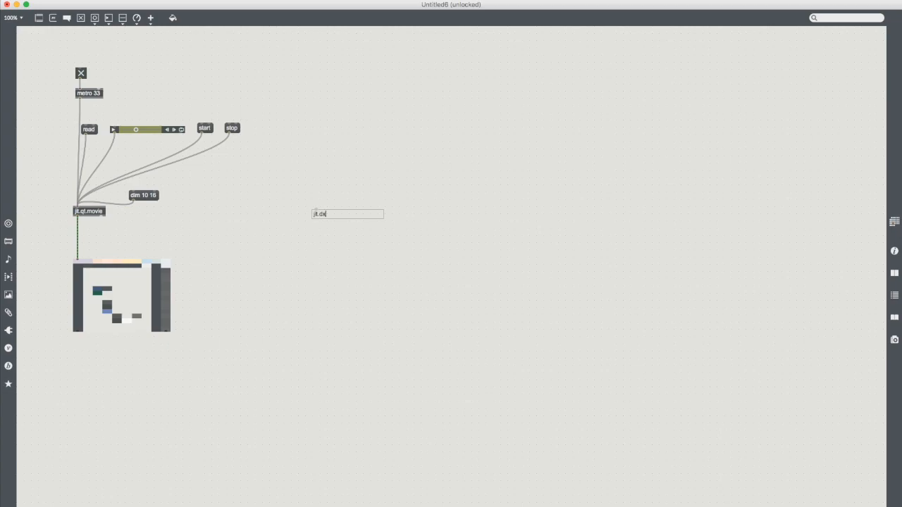
{"action": "type", "text": ".movie"}
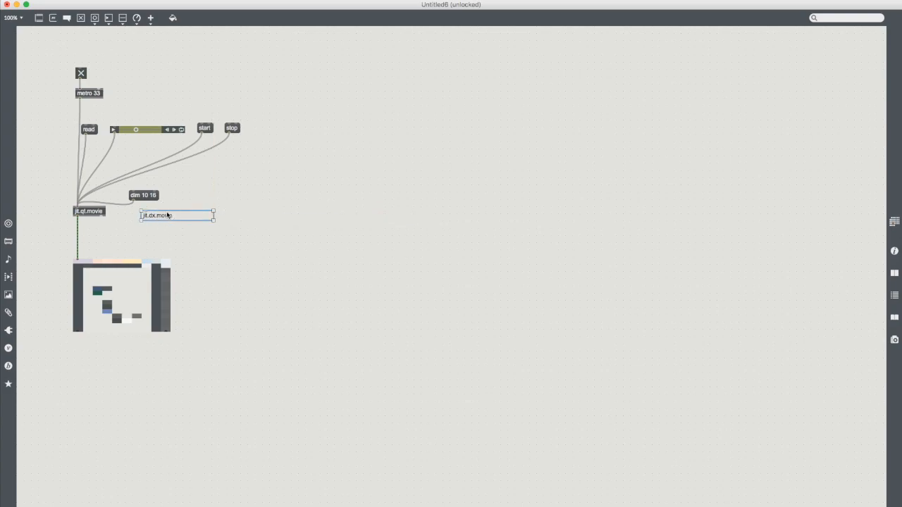
{"action": "type", "text": "windows"}
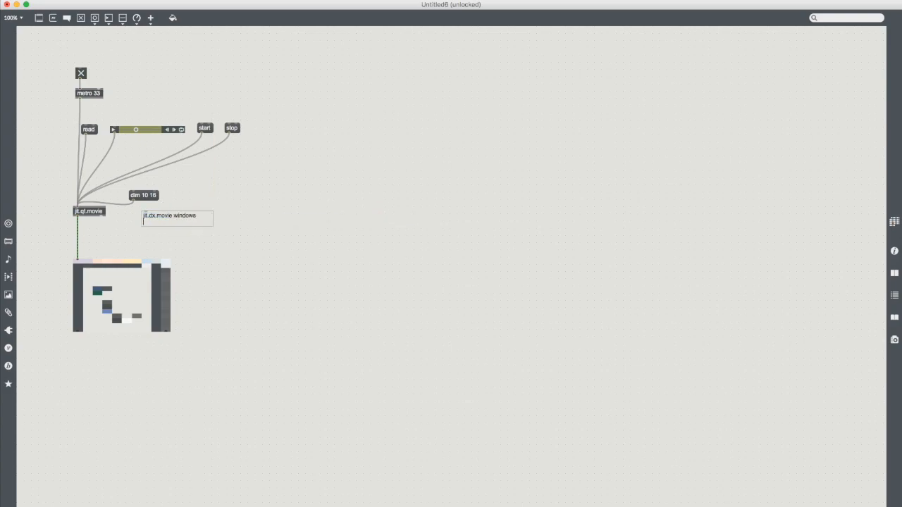
{"action": "left_click_drag", "start_coordinate": [176, 215], "coordinate": [171, 215]}
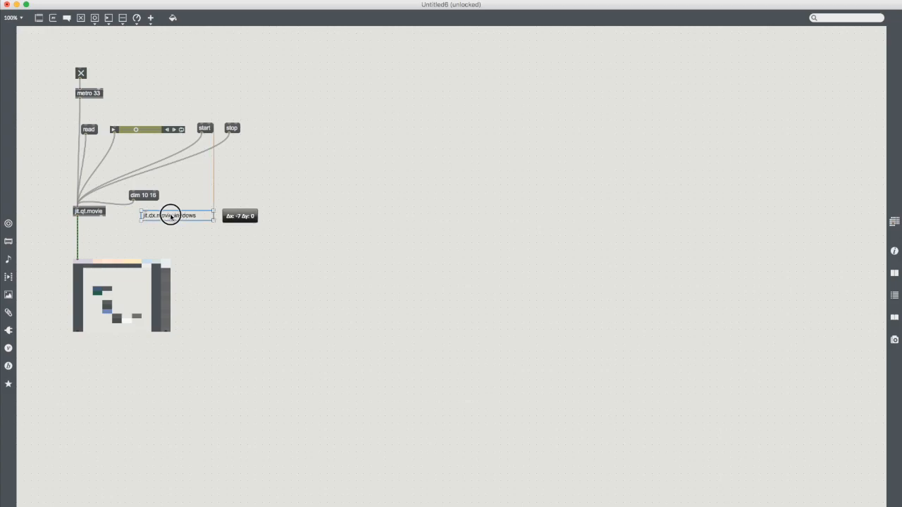
{"action": "left_click_drag", "start_coordinate": [172, 215], "coordinate": [141, 196]}
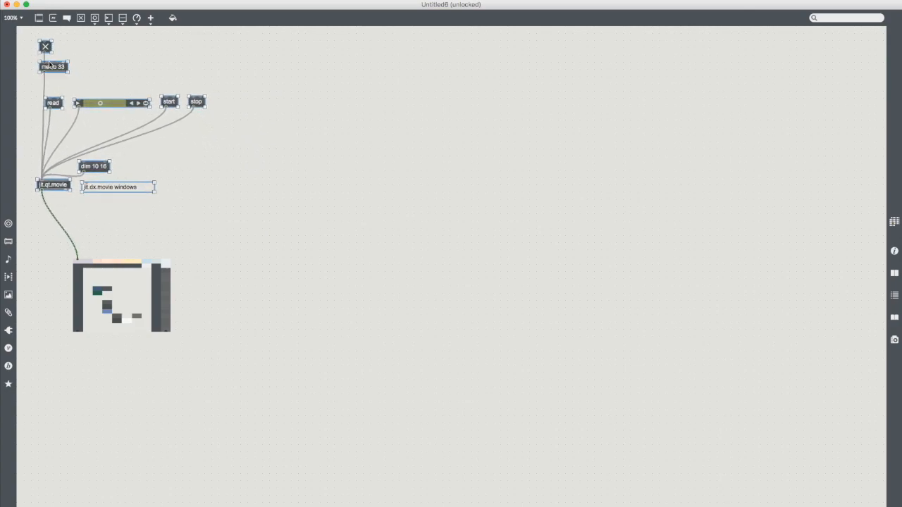
{"action": "left_click_drag", "start_coordinate": [121, 296], "coordinate": [426, 328]}
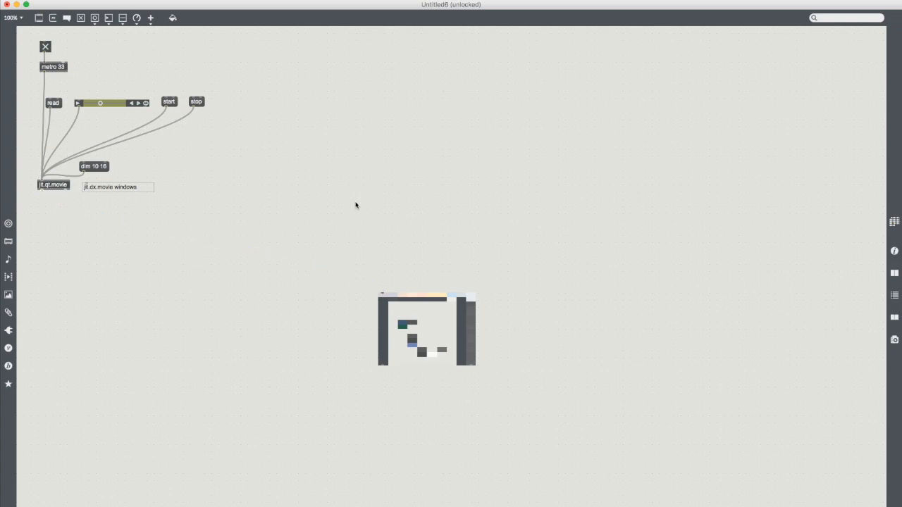
{"action": "mouse_move", "coordinate": [393, 186]}
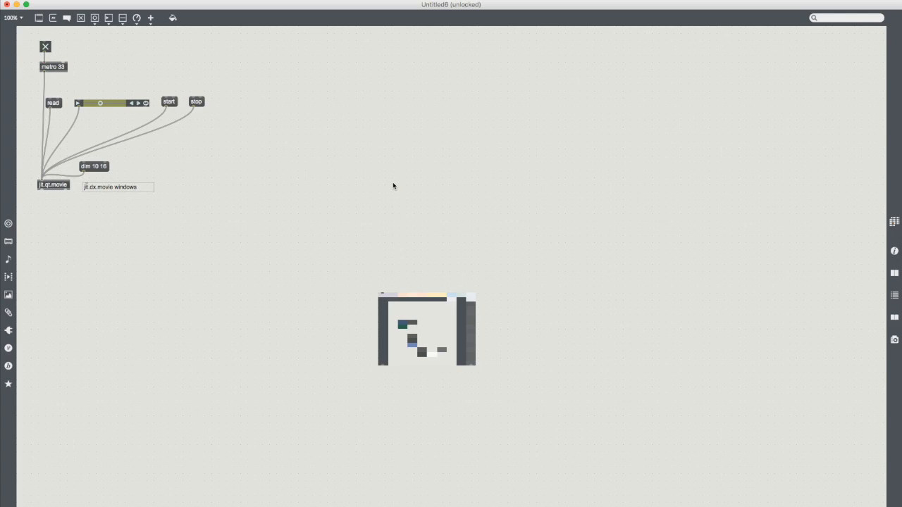
{"action": "mouse_move", "coordinate": [392, 158]}
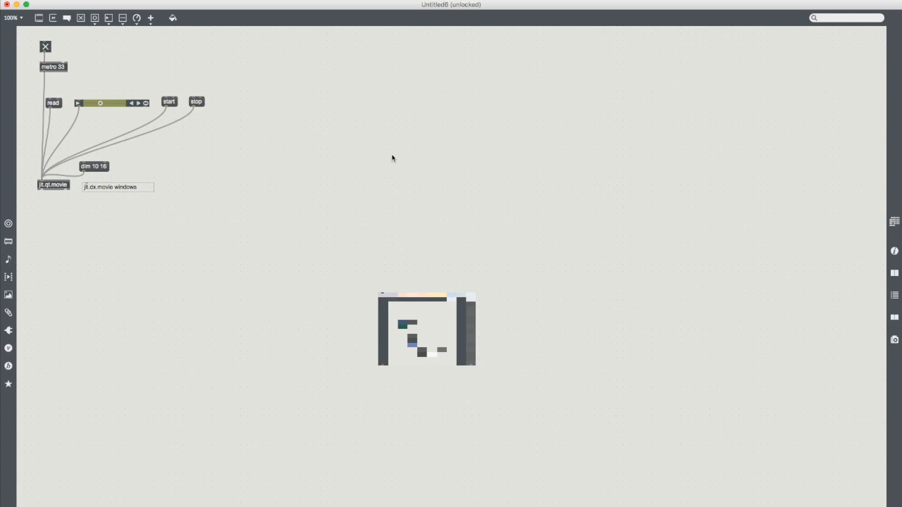
{"action": "mouse_move", "coordinate": [387, 150]}
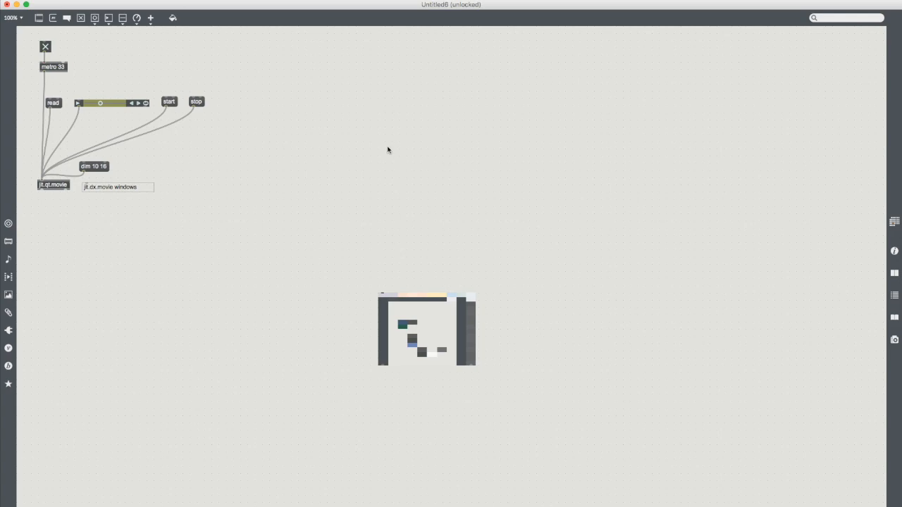
{"action": "mouse_move", "coordinate": [366, 86]}
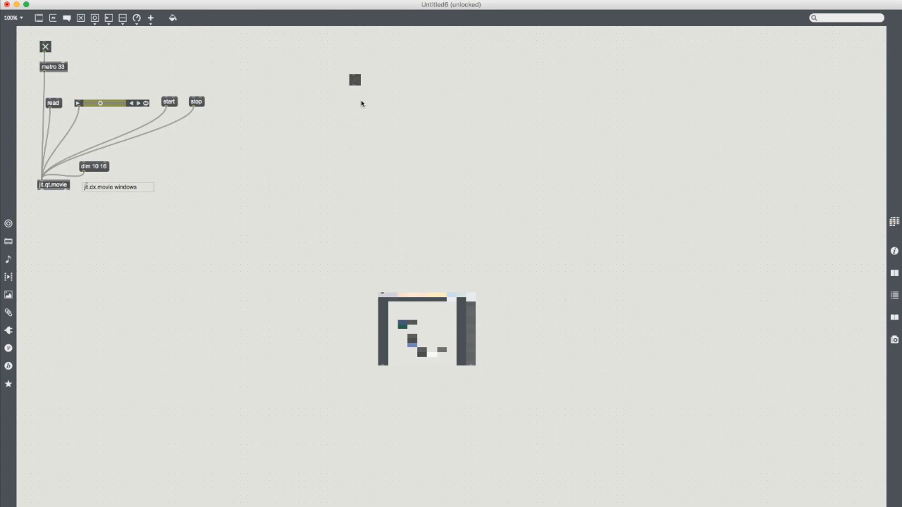
Create metro 33 and jit.qt.grab objects stacked vertically beneath the new toggle.
{"action": "type", "text": "metro 33"}
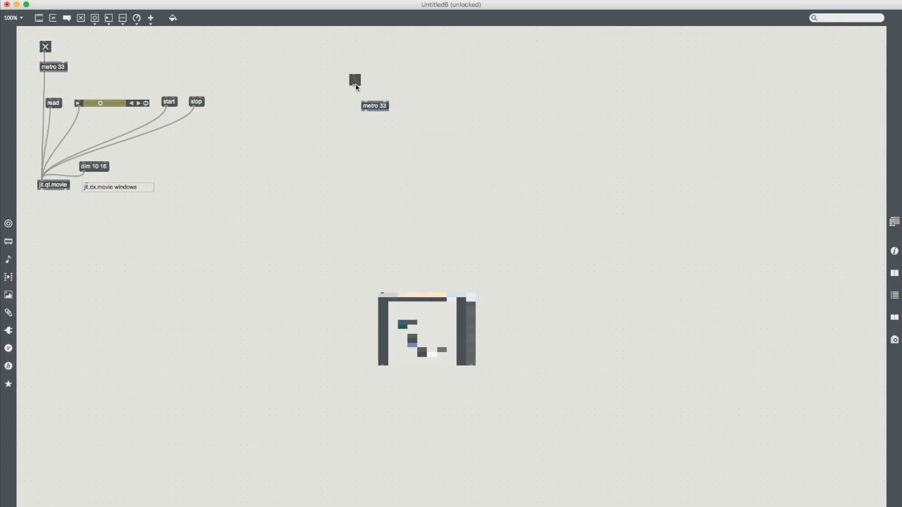
{"action": "left_click_drag", "start_coordinate": [374, 105], "coordinate": [364, 100]}
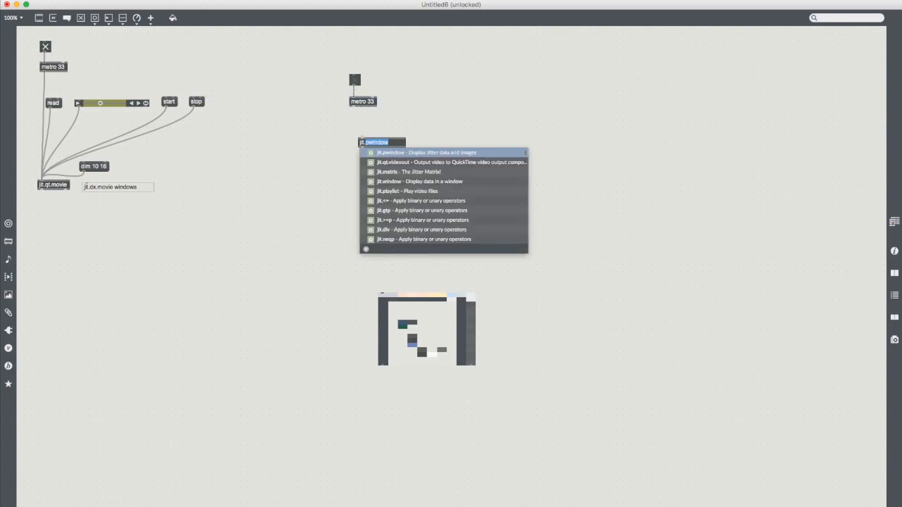
{"action": "type", "text": "jit.qt.grab"}
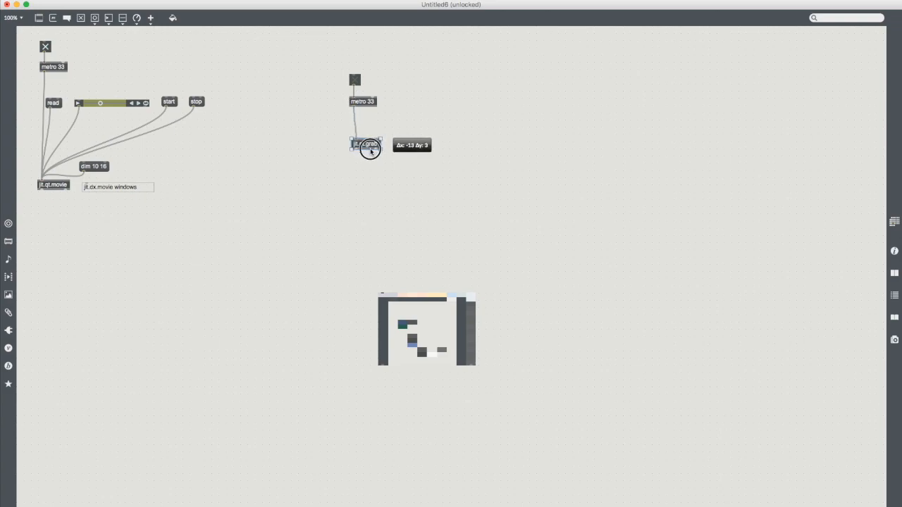
{"action": "left_click_drag", "start_coordinate": [366, 145], "coordinate": [363, 174]}
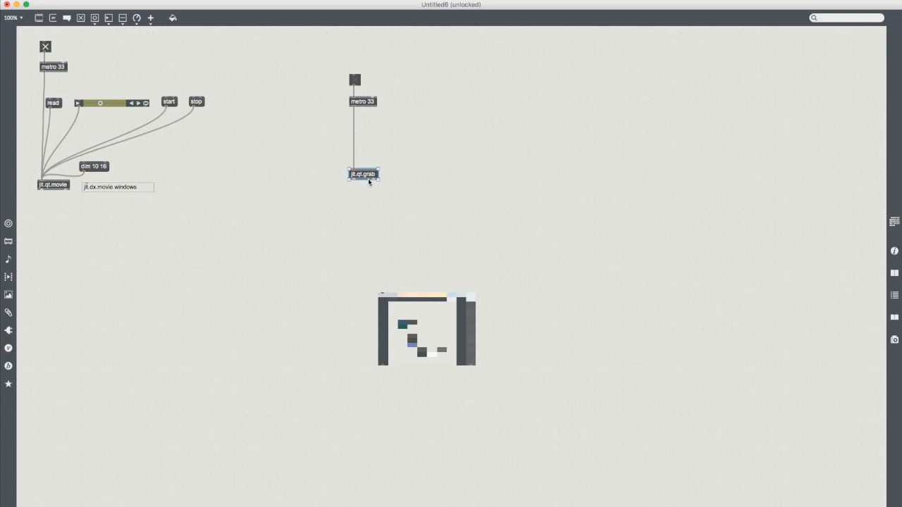
{"action": "left_click", "coordinate": [407, 150]}
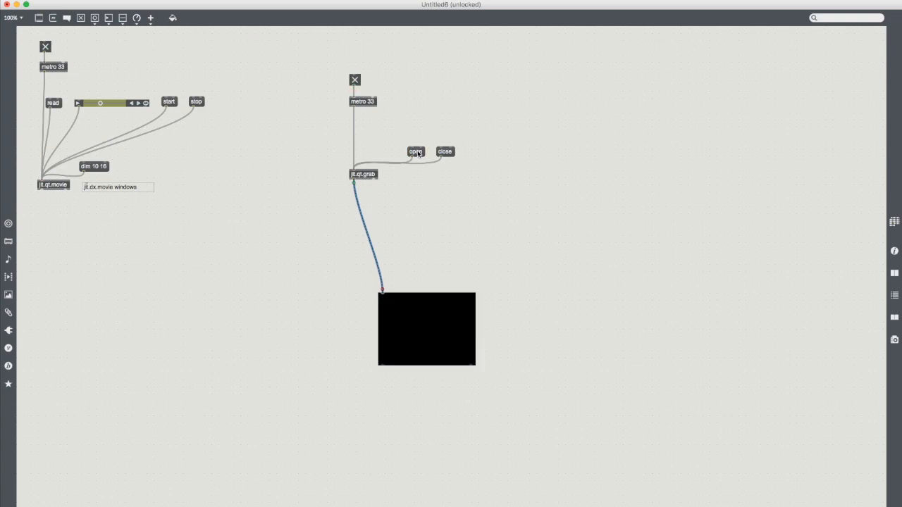
Open the webcam, toggle the grab metro off and on, and reposition the open/close messages.
{"action": "left_click", "coordinate": [416, 152]}
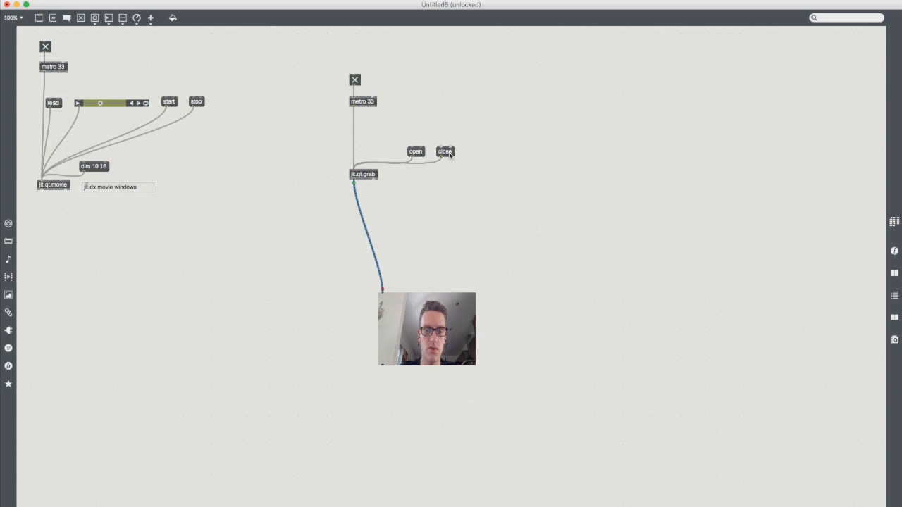
{"action": "mouse_move", "coordinate": [416, 154]}
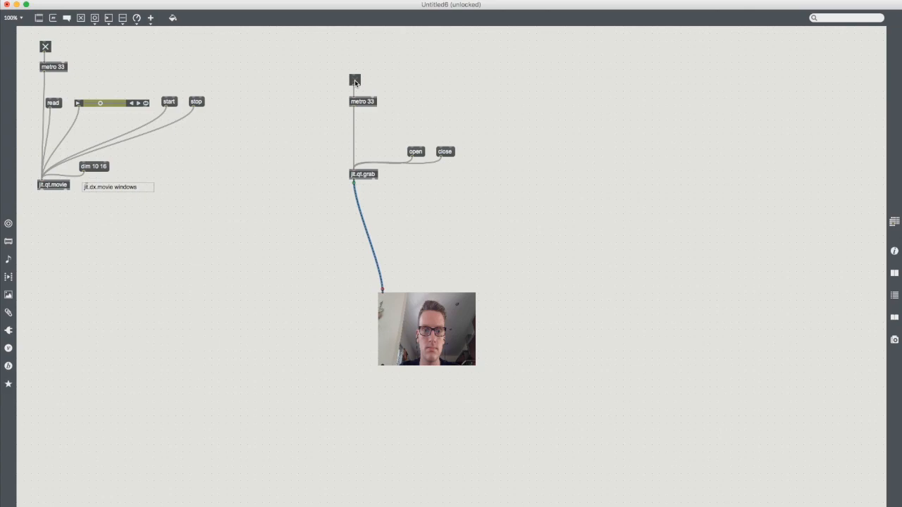
{"action": "left_click", "coordinate": [355, 80]}
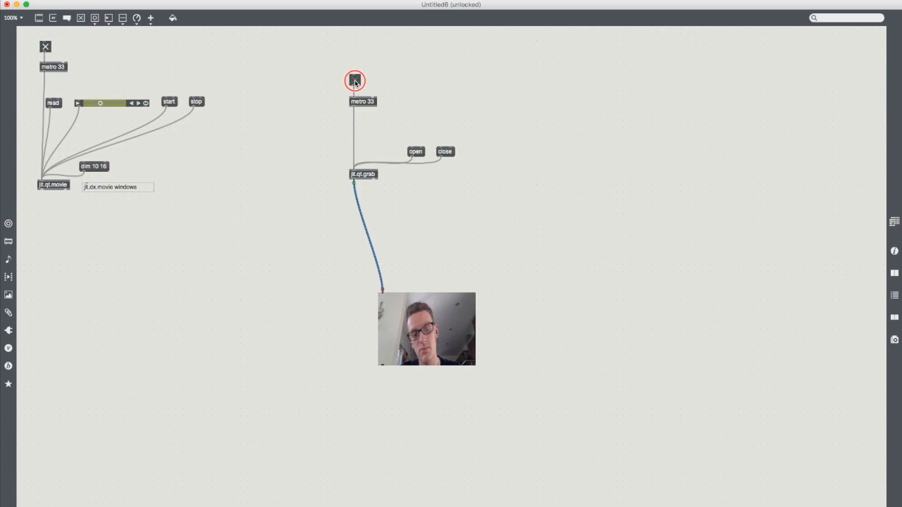
{"action": "left_click", "coordinate": [355, 80]}
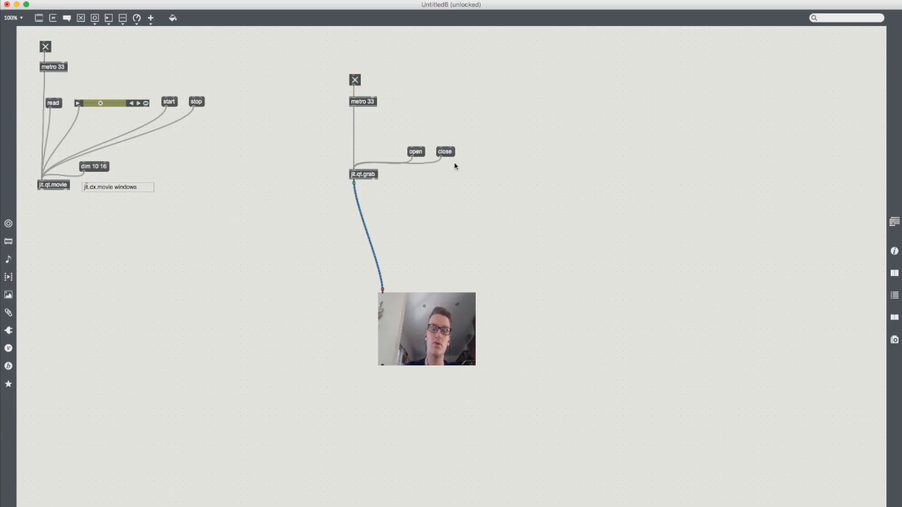
{"action": "left_click", "coordinate": [415, 150]}
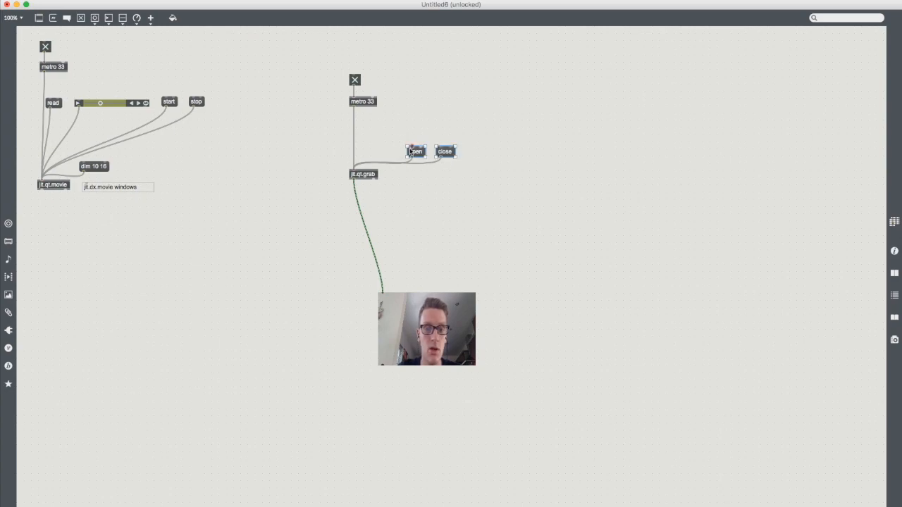
{"action": "left_click_drag", "start_coordinate": [416, 151], "coordinate": [393, 126]}
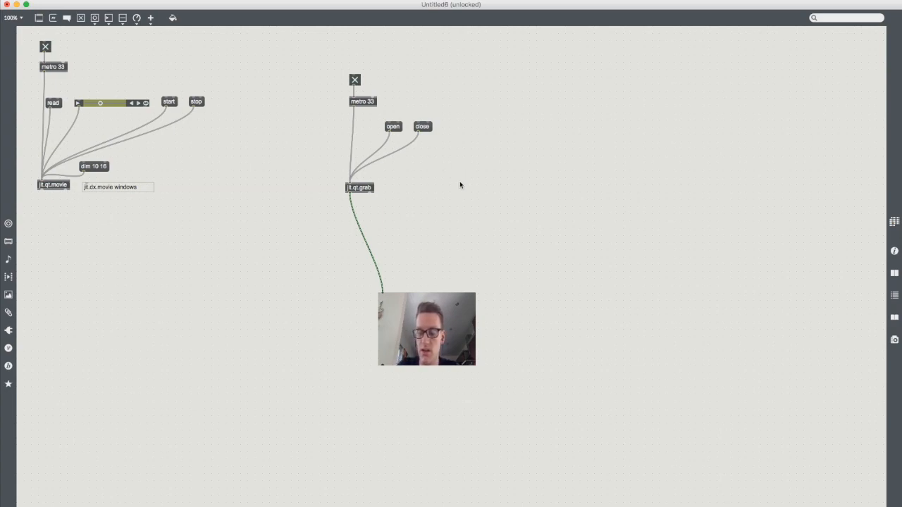
{"action": "mouse_move", "coordinate": [464, 175]}
{"action": "type", "text": "ge"}
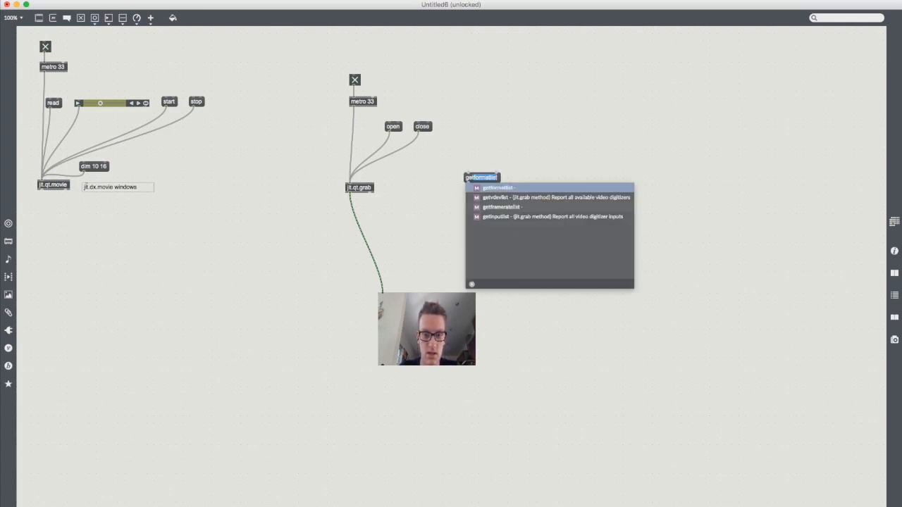
Add a getvdevlist message and route jit.qt.grab's output into a 'route vdevlist' object.
{"action": "left_click", "coordinate": [470, 183]}
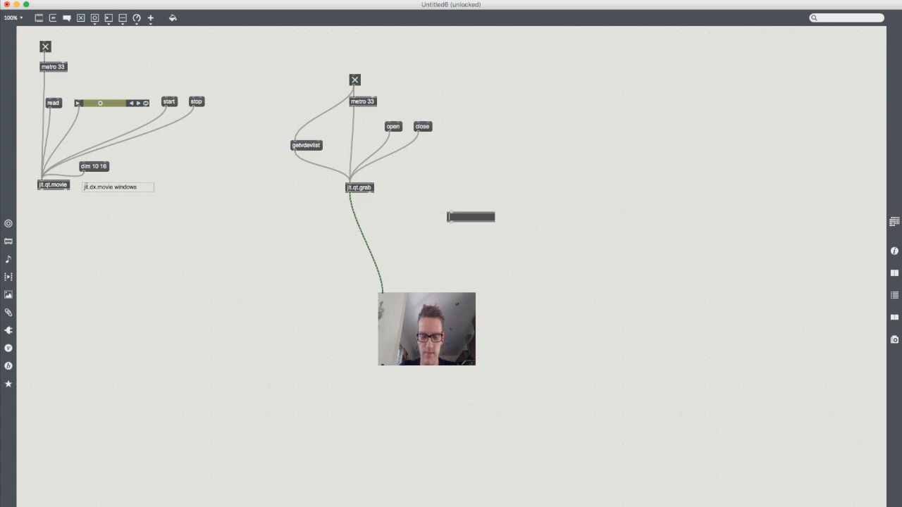
{"action": "type", "text": "routr"}
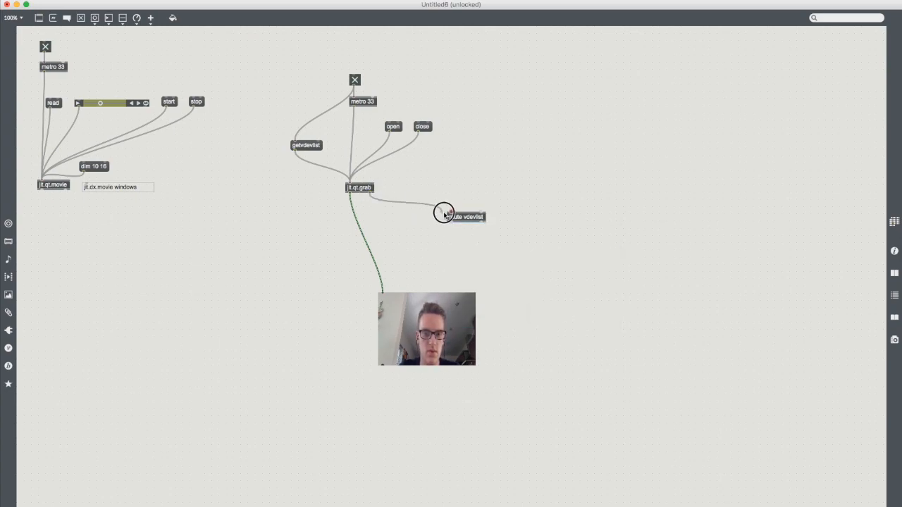
{"action": "left_click_drag", "start_coordinate": [458, 216], "coordinate": [416, 183]}
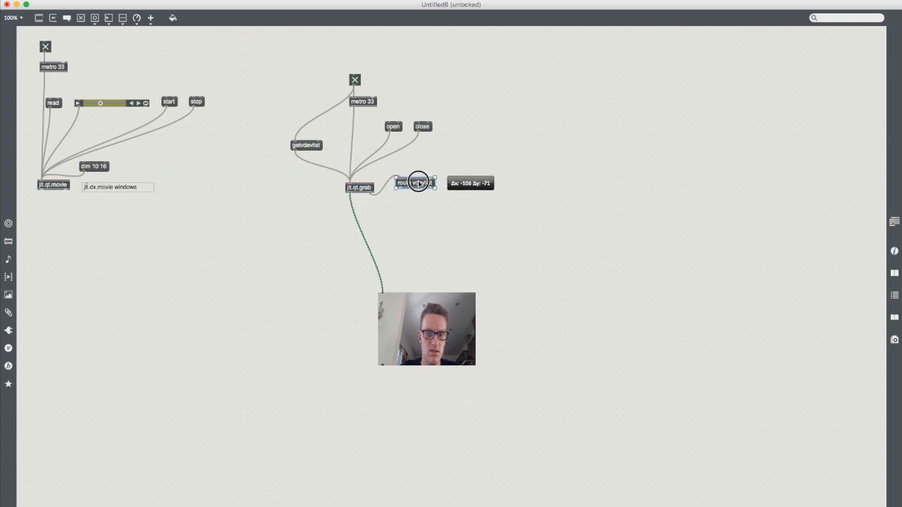
{"action": "left_click_drag", "start_coordinate": [419, 183], "coordinate": [414, 187]}
{"action": "type", "text": "iter"}
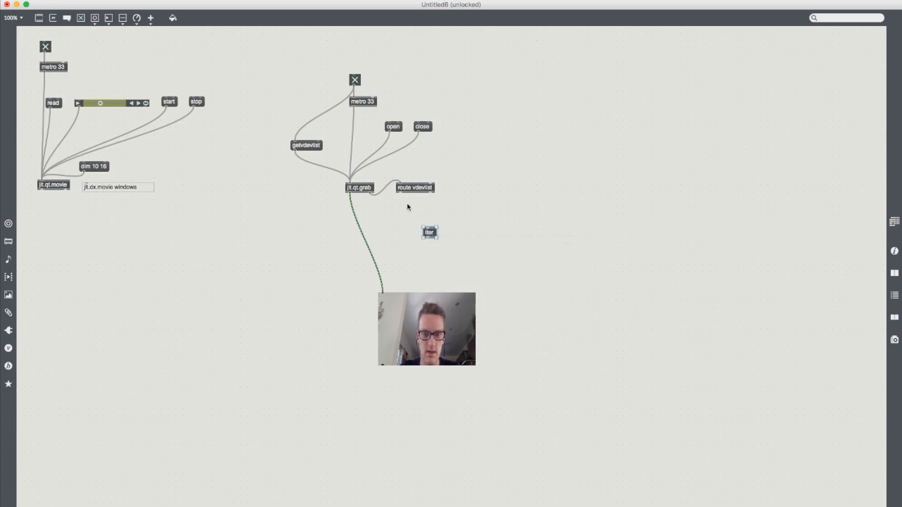
Place iter under route vdevlist and create a prepend append object.
{"action": "left_click_drag", "start_coordinate": [429, 232], "coordinate": [404, 208]}
{"action": "type", "text": "prepend"}
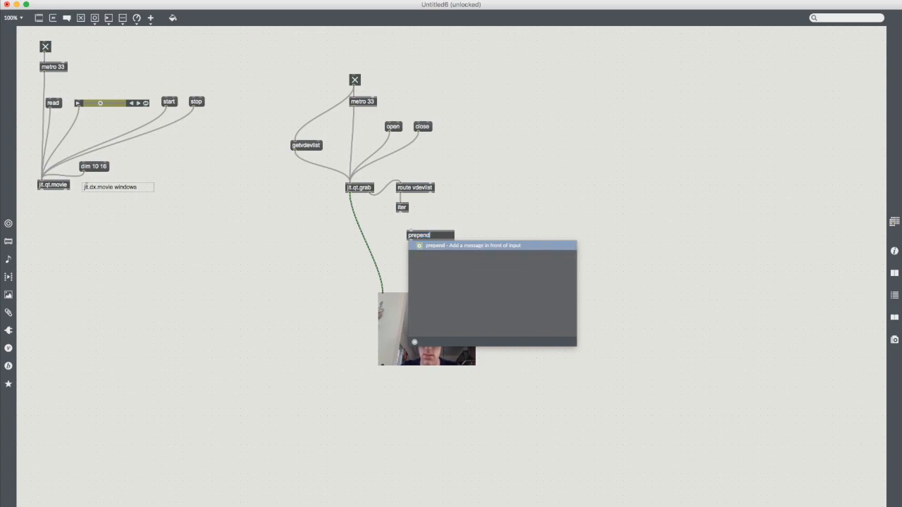
{"action": "type", "text": "append"}
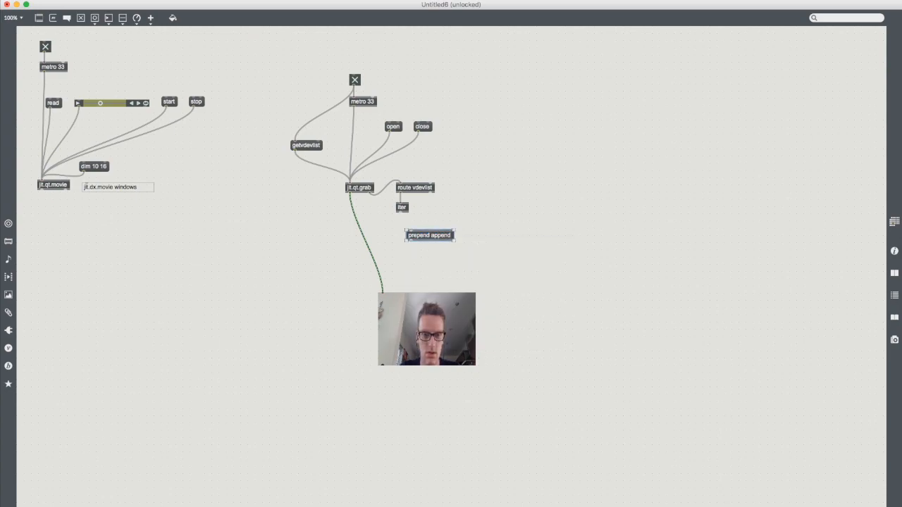
{"action": "left_click", "coordinate": [429, 236]}
{"action": "type", "text": "u"}
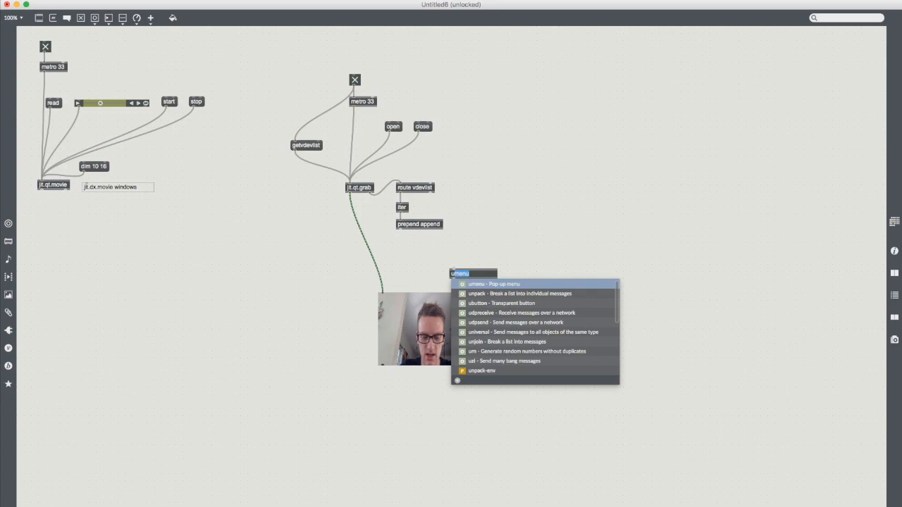
Add a umenu fed by prepend append and t clear, then list cameras like FaceTime HD Camera.
{"action": "left_click", "coordinate": [493, 284]}
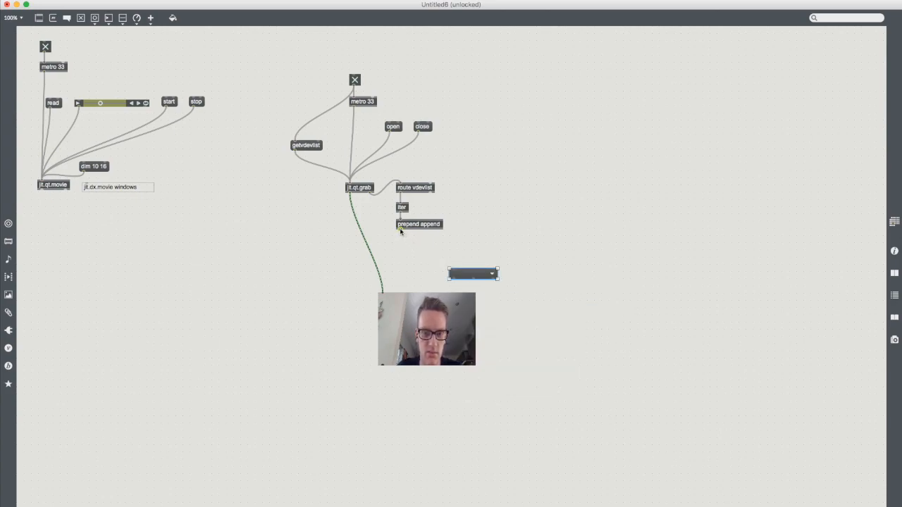
{"action": "left_click_drag", "start_coordinate": [474, 274], "coordinate": [419, 245]}
{"action": "type", "text": "t clear"}
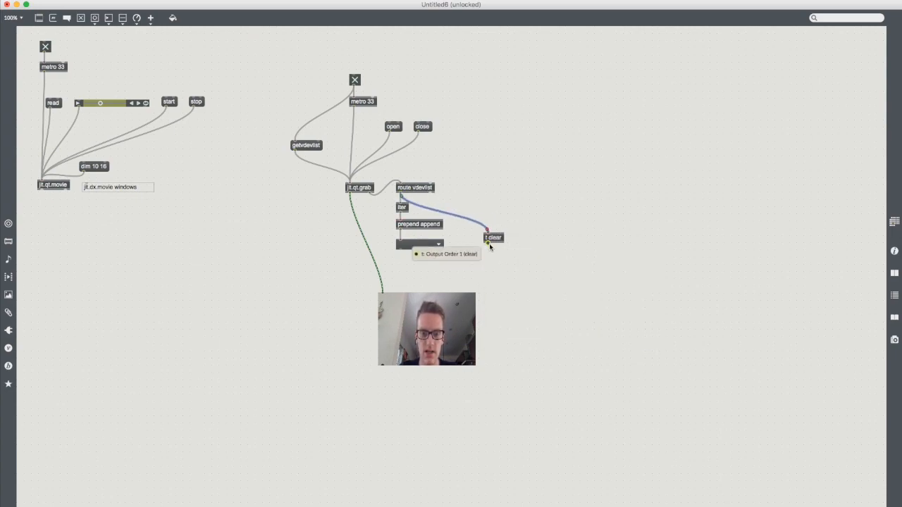
{"action": "left_click_drag", "start_coordinate": [493, 238], "coordinate": [481, 224]}
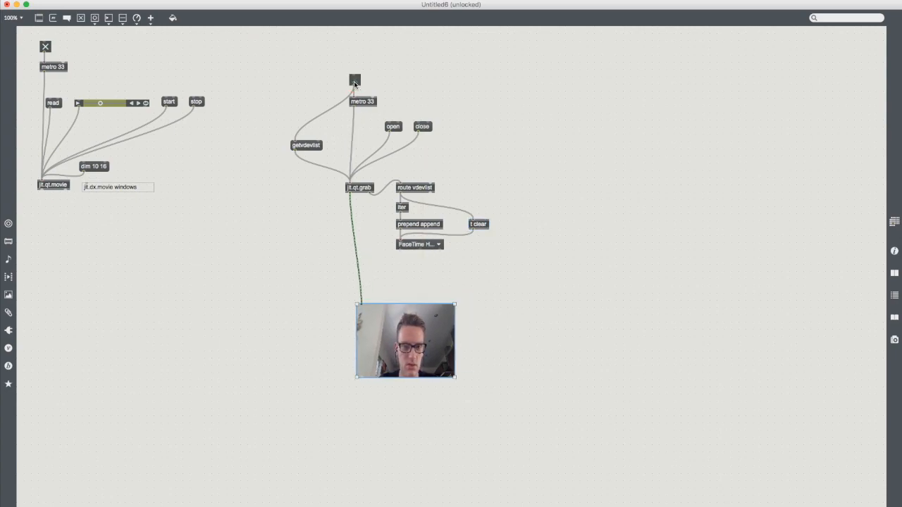
{"action": "left_click", "coordinate": [419, 244]}
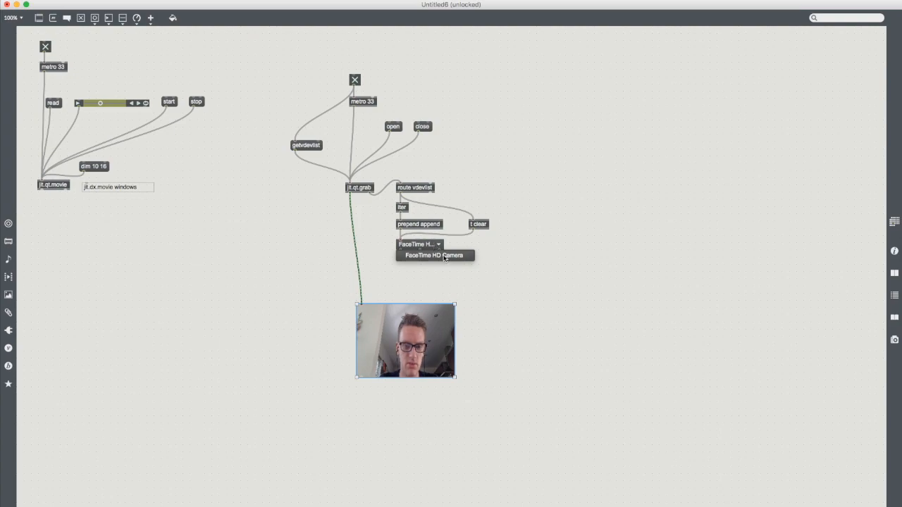
{"action": "left_click", "coordinate": [434, 255]}
{"action": "type", "text": "vdevice $1"}
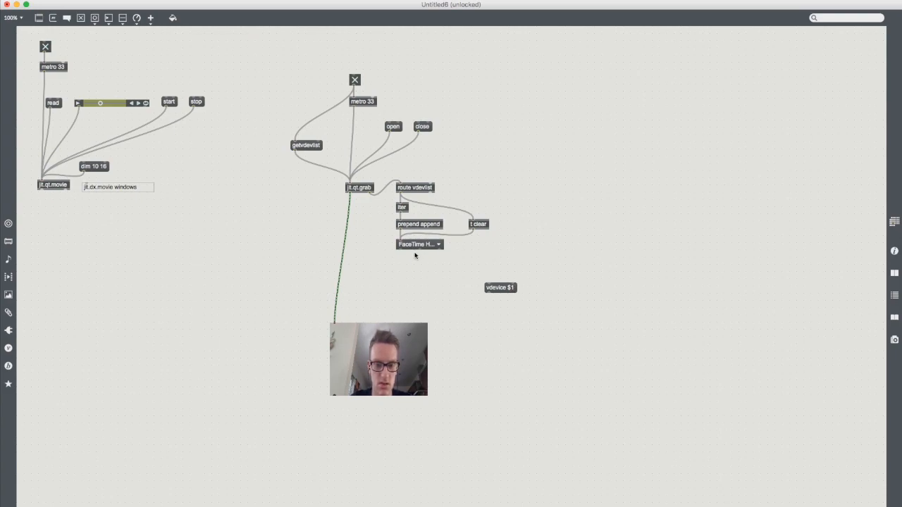
Wire the umenu through a vdevice $1 message into jit.qt.grab.
{"action": "left_click_drag", "start_coordinate": [401, 252], "coordinate": [493, 288]}
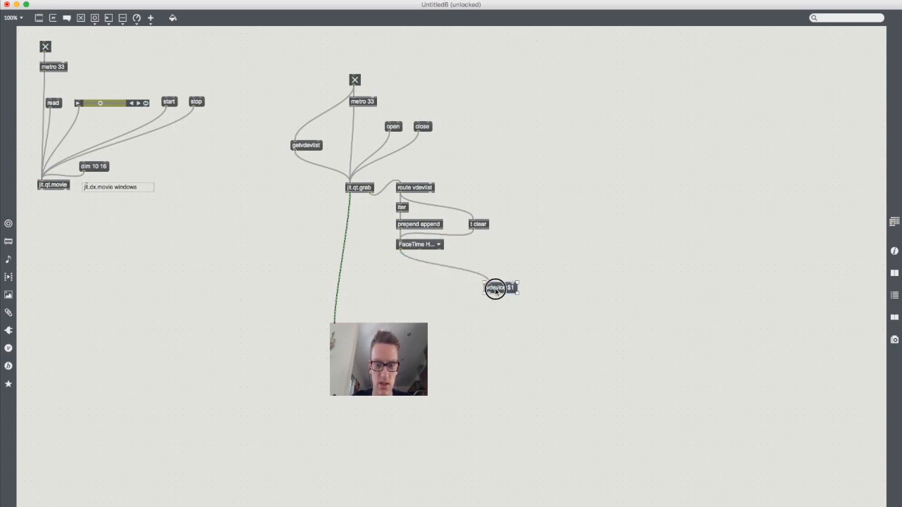
{"action": "left_click_drag", "start_coordinate": [496, 287], "coordinate": [410, 272]}
{"action": "type", "text": "vdevice 0"}
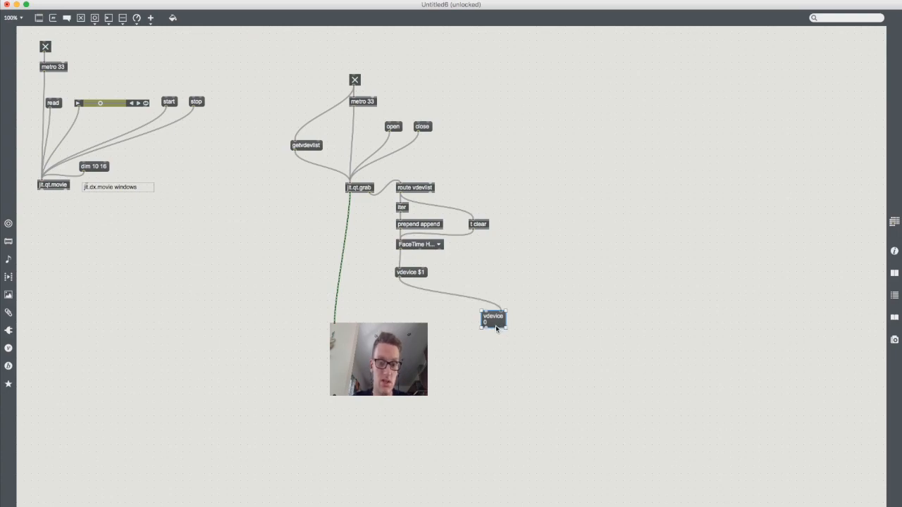
{"action": "left_click", "coordinate": [494, 318]}
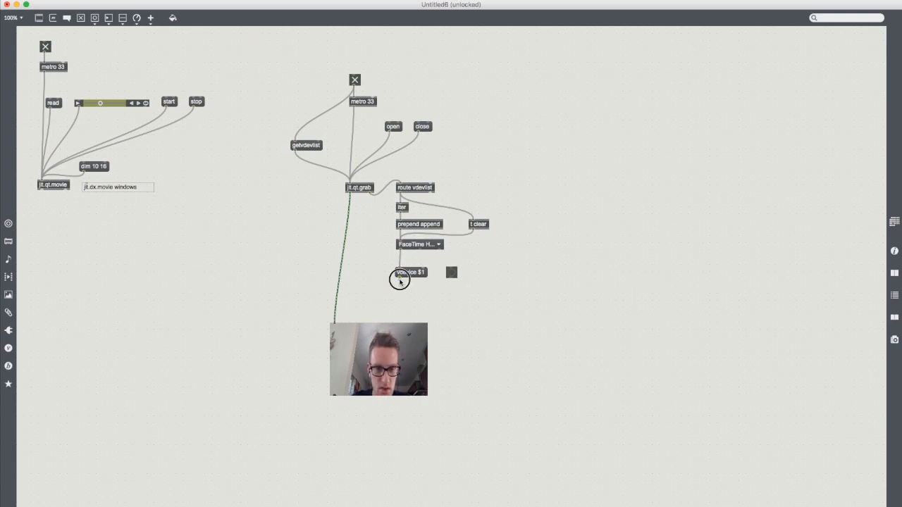
{"action": "left_click_drag", "start_coordinate": [402, 279], "coordinate": [451, 273]}
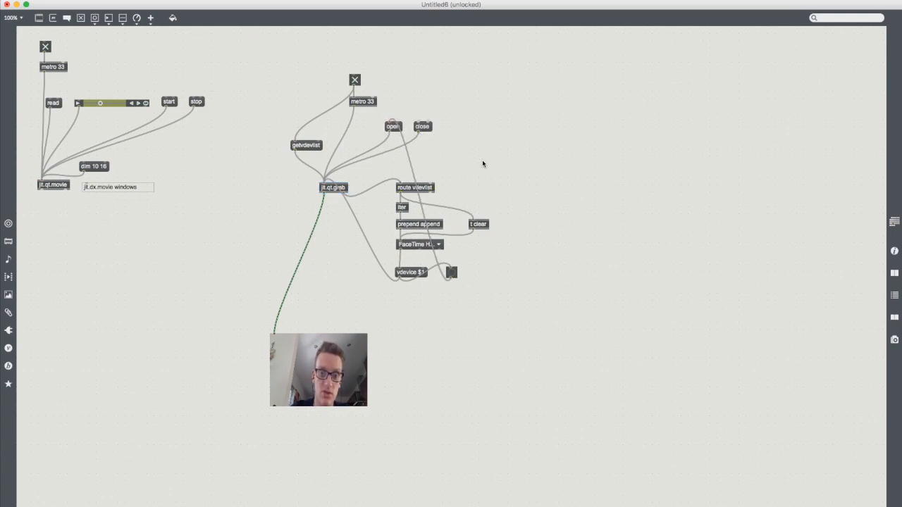
{"action": "mouse_move", "coordinate": [453, 173]}
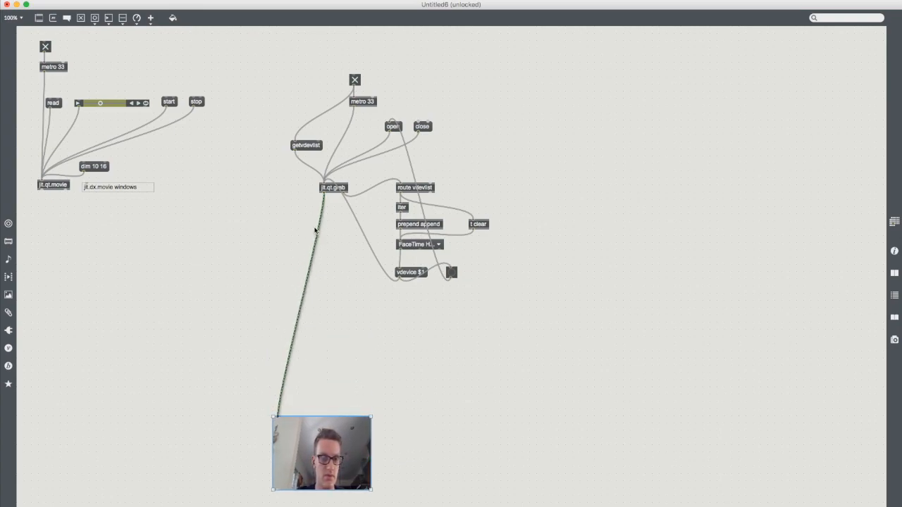
Move jit.qt.grab lower and add an attrui controlling its dim attribute beside it.
{"action": "left_click_drag", "start_coordinate": [333, 187], "coordinate": [279, 266]}
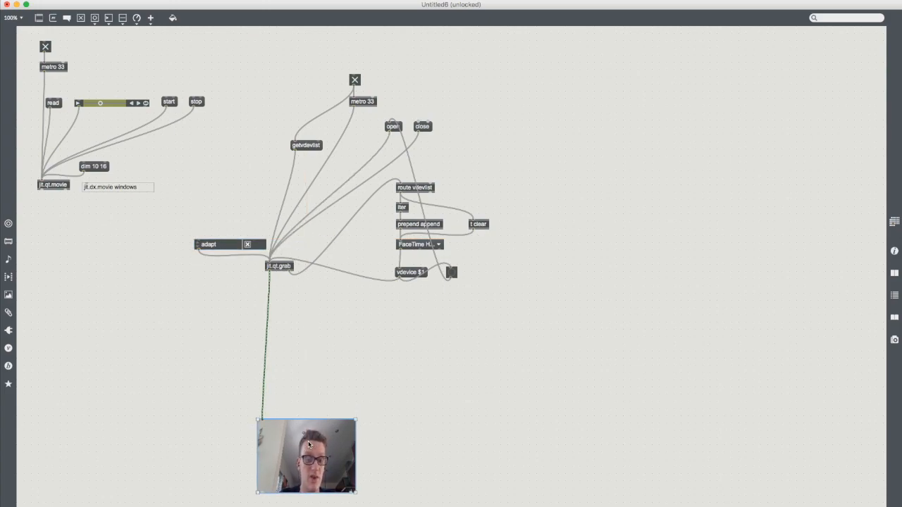
{"action": "type", "text": "attrui"}
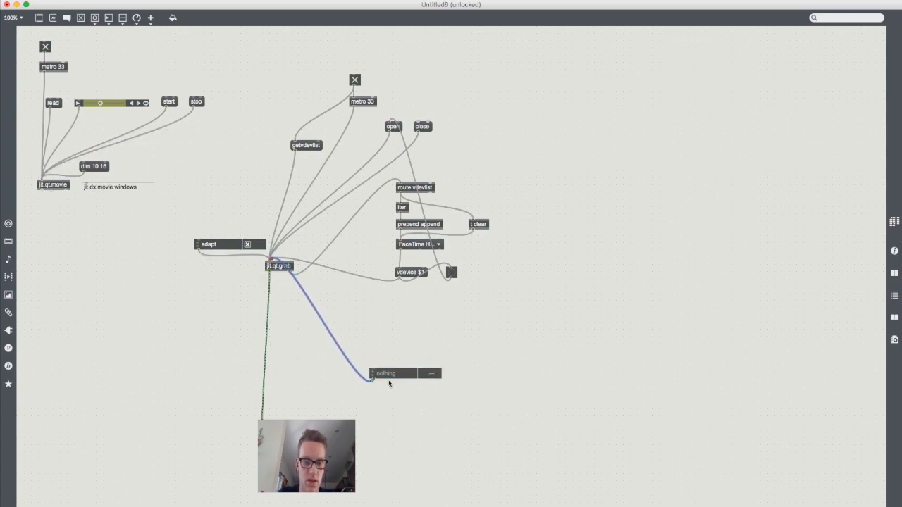
{"action": "left_click", "coordinate": [387, 373]}
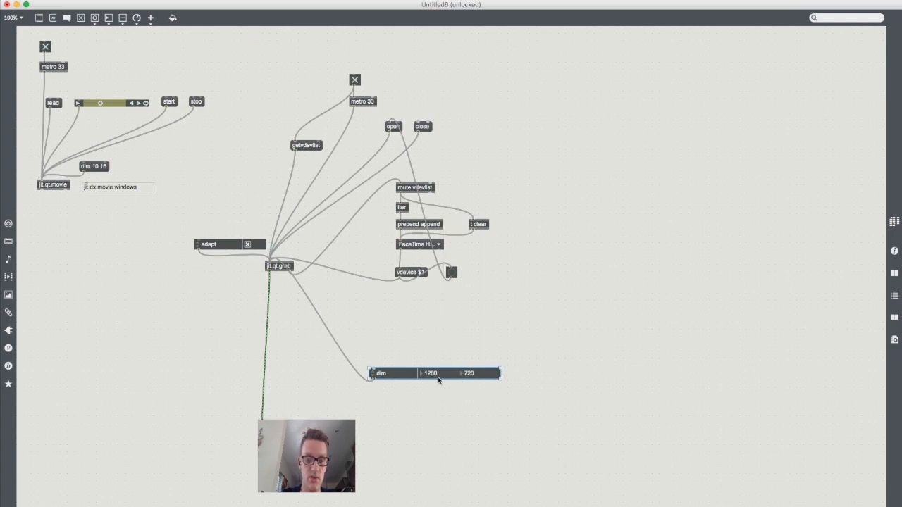
{"action": "left_click_drag", "start_coordinate": [434, 374], "coordinate": [371, 326]}
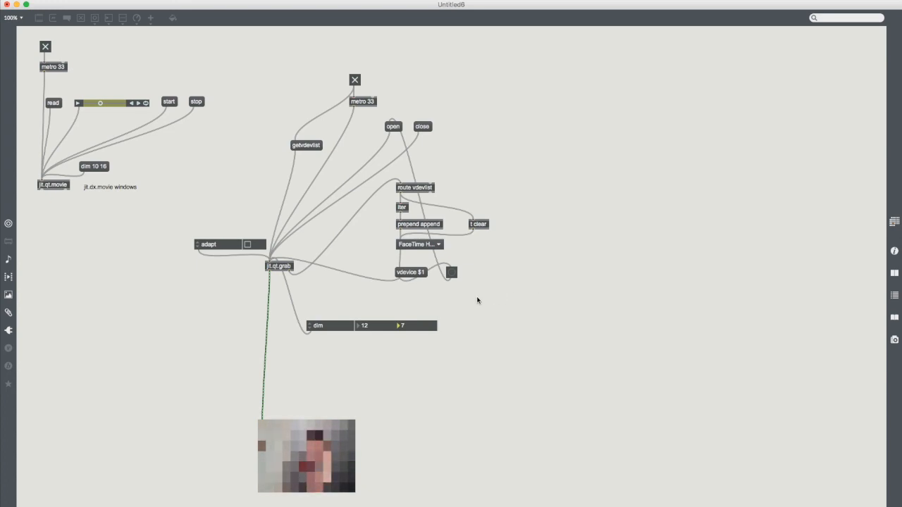
{"action": "mouse_move", "coordinate": [346, 172]}
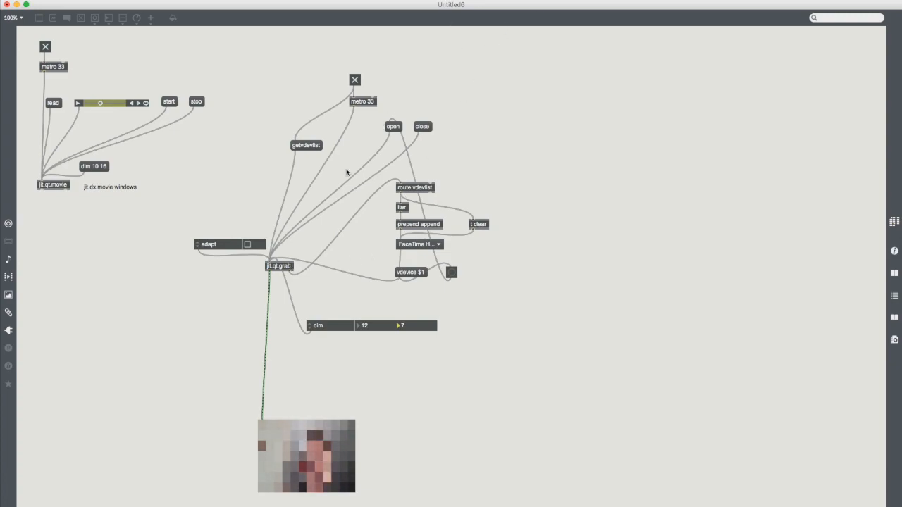